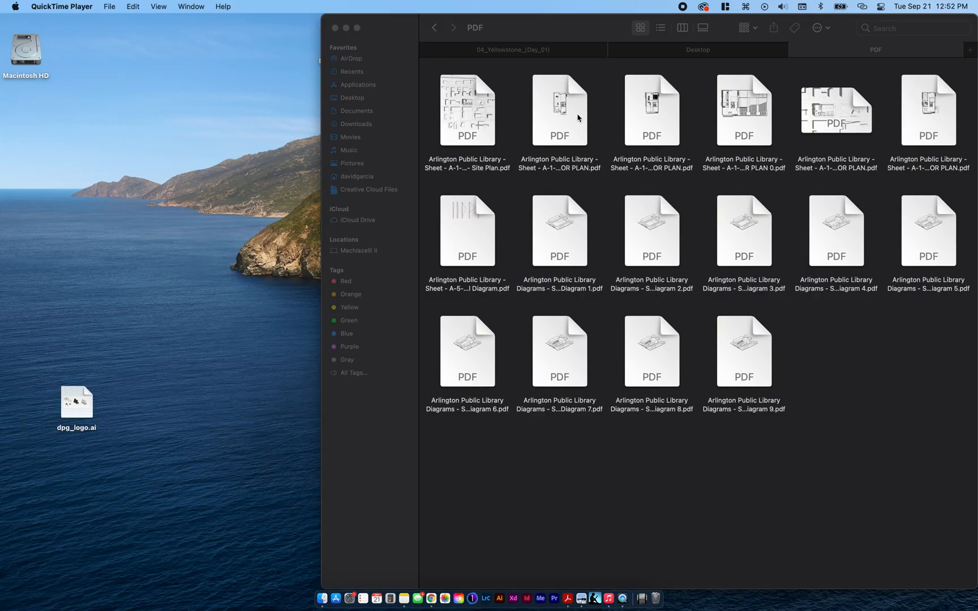
Step: Select the Arlington Public Library ground floor plan PDF in Finder and open it with Photoshop
click(558, 110)
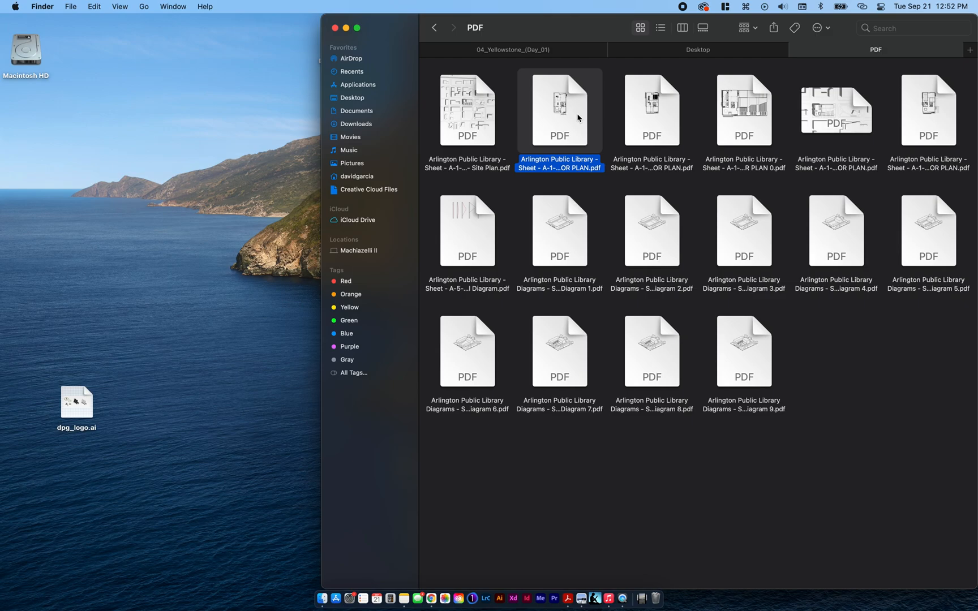
right_click(558, 110)
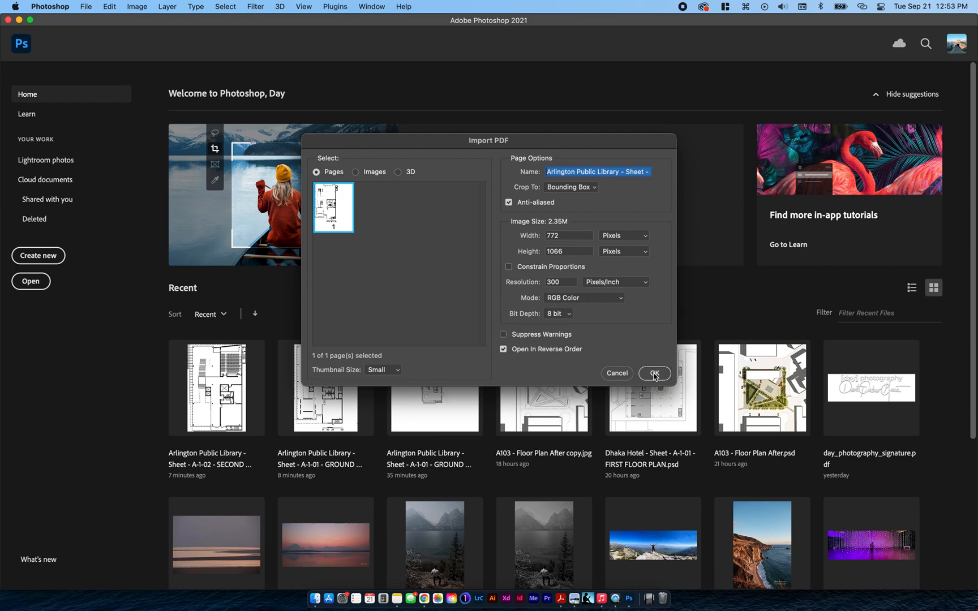
Step: Import the floor plan PDF at 300 ppi and enlarge the canvas to 1400 × 1400 pixels
click(654, 373)
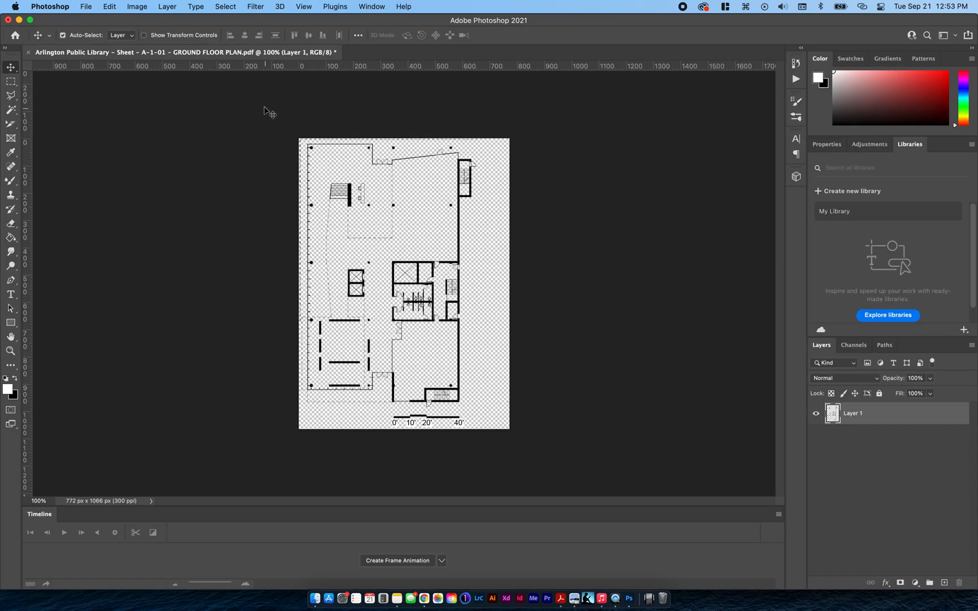
click(136, 7)
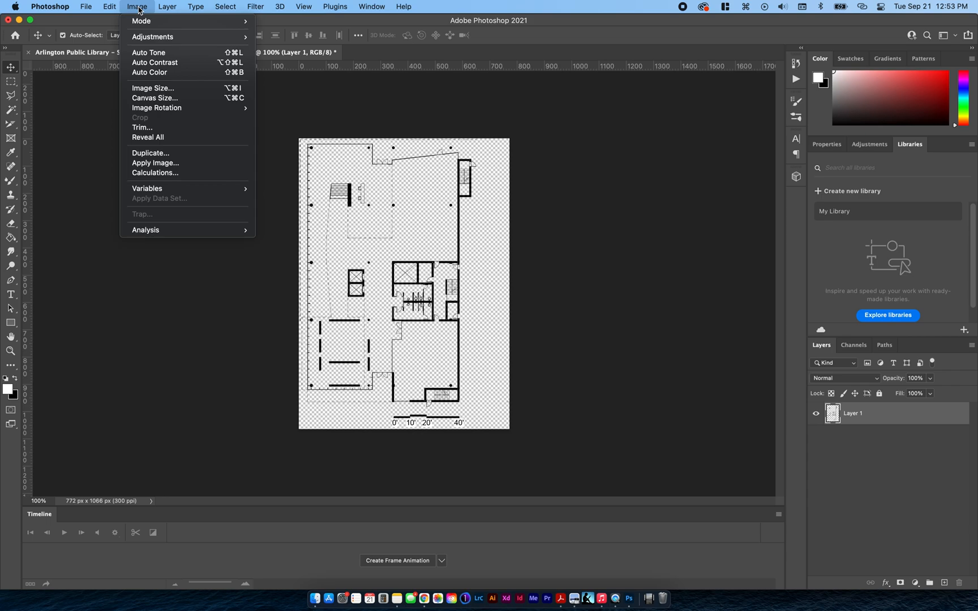
mouse_move(152, 85)
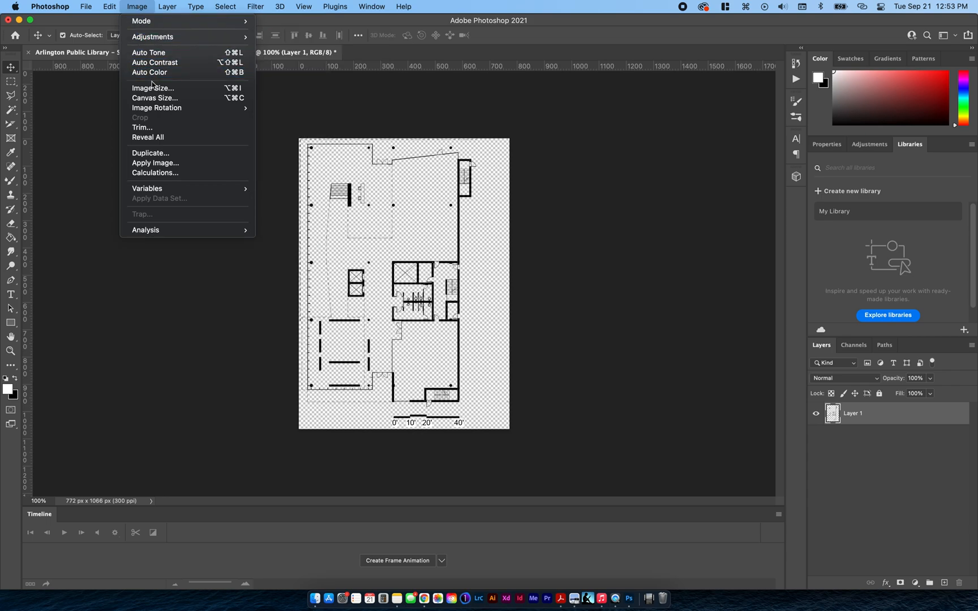
click(154, 98)
text(1400)
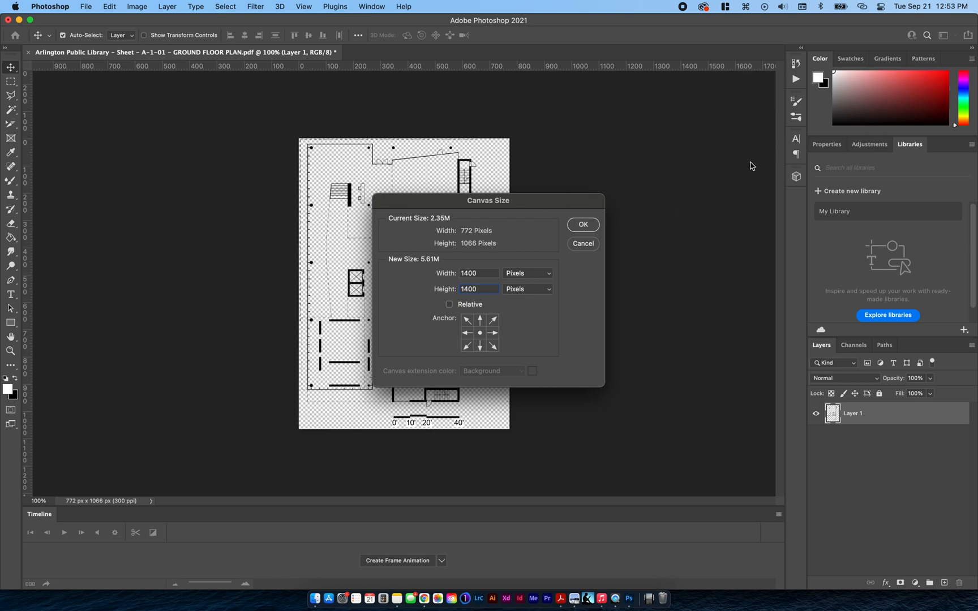
click(582, 225)
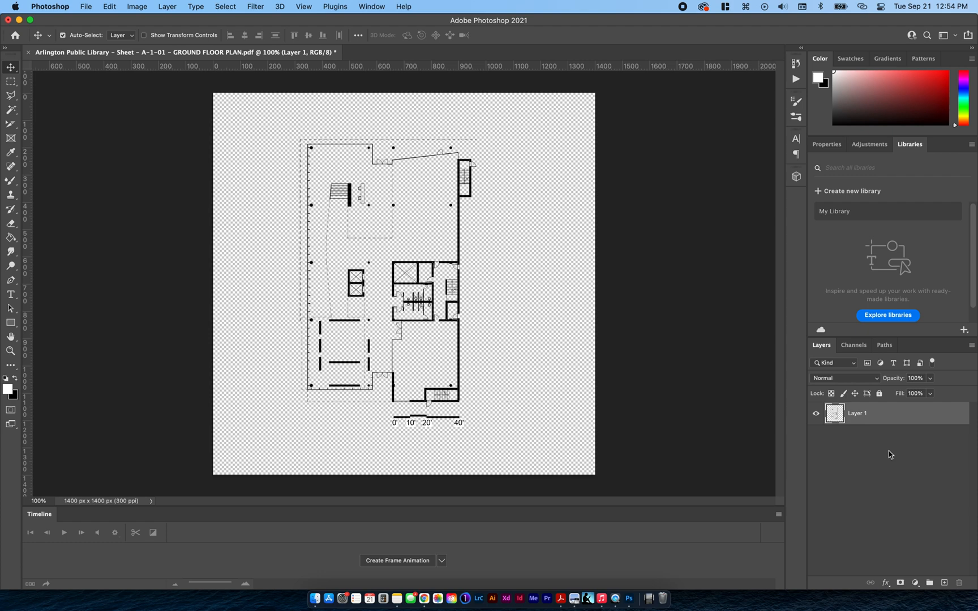
mouse_move(669, 384)
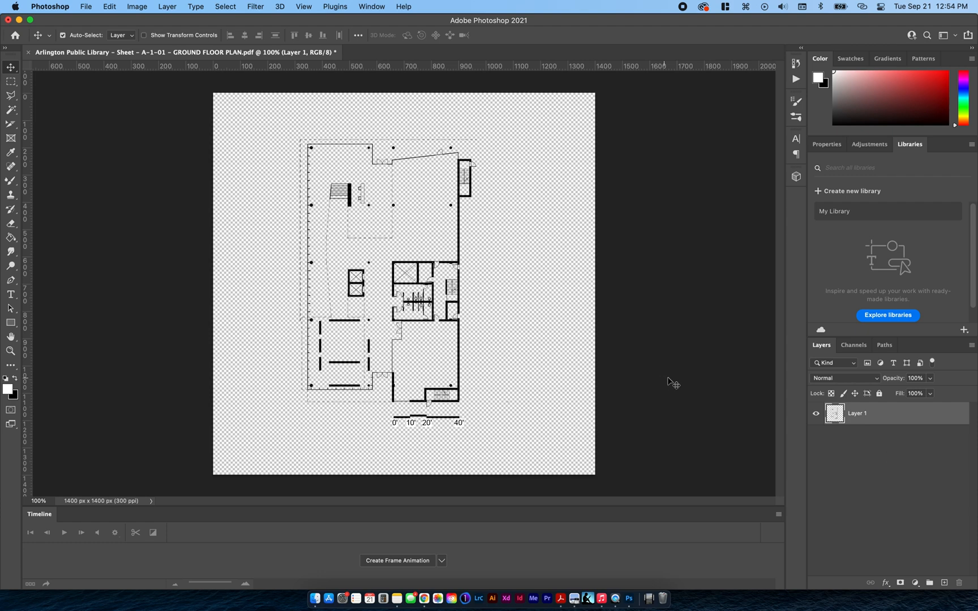
mouse_move(841, 467)
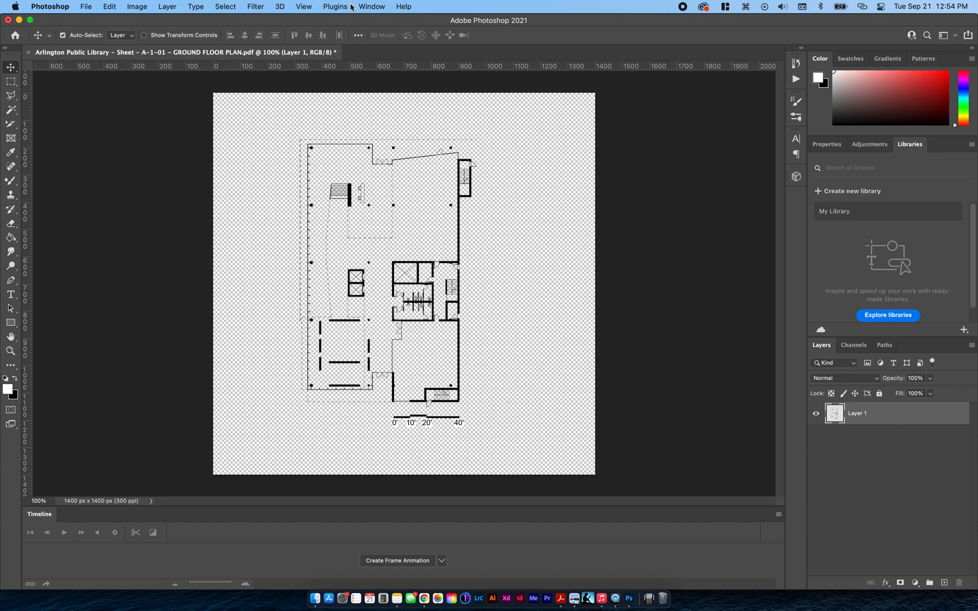
click(372, 7)
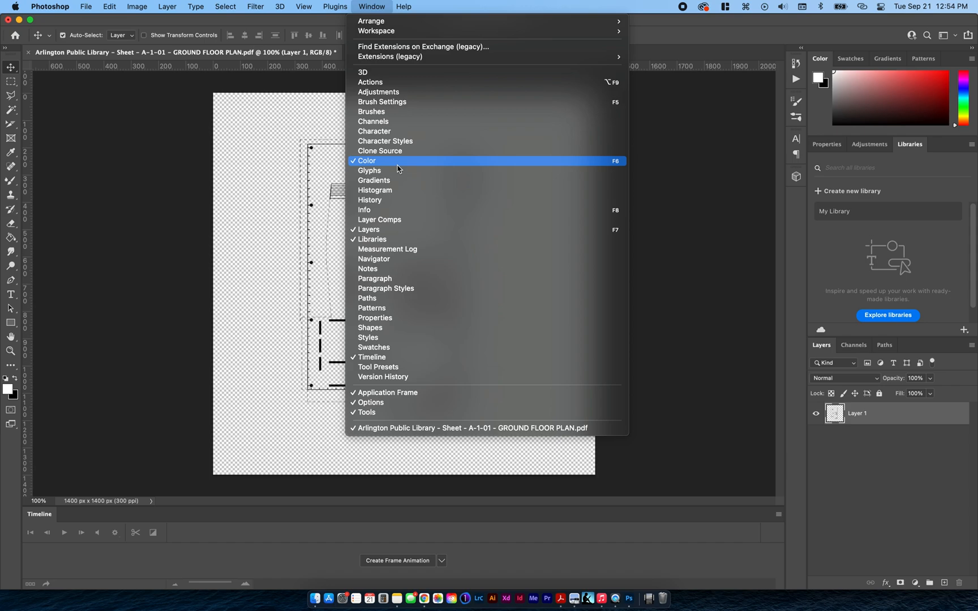
mouse_move(367, 229)
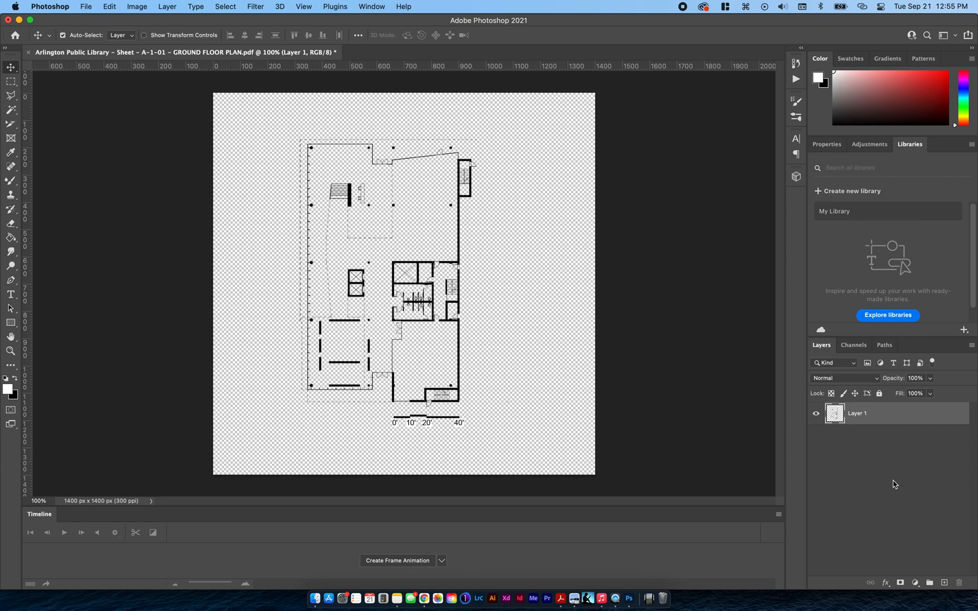
mouse_move(922, 540)
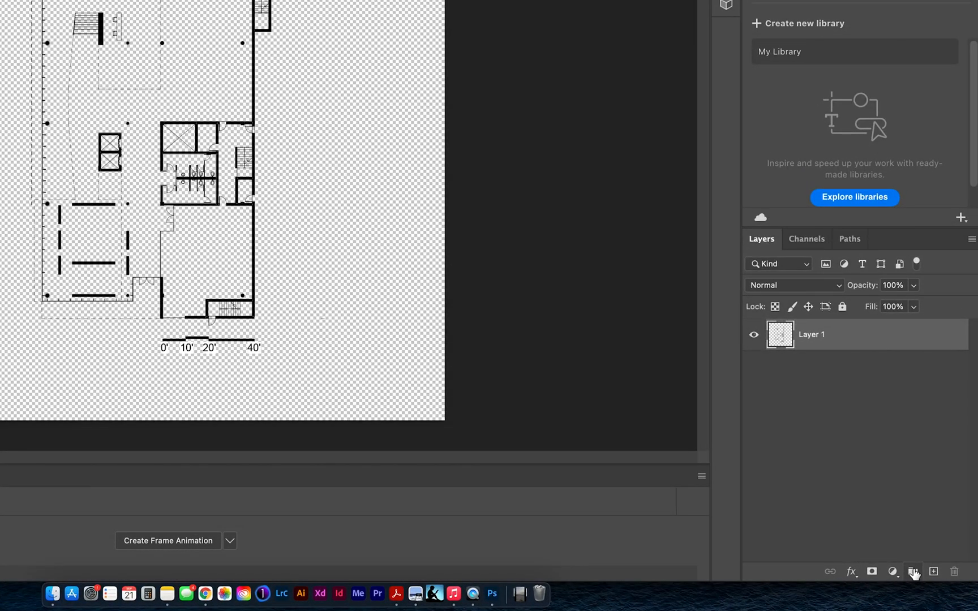
Step: Create a group named FLOOR PLAN, give it a red label, and move Layer 1 into it
click(913, 571)
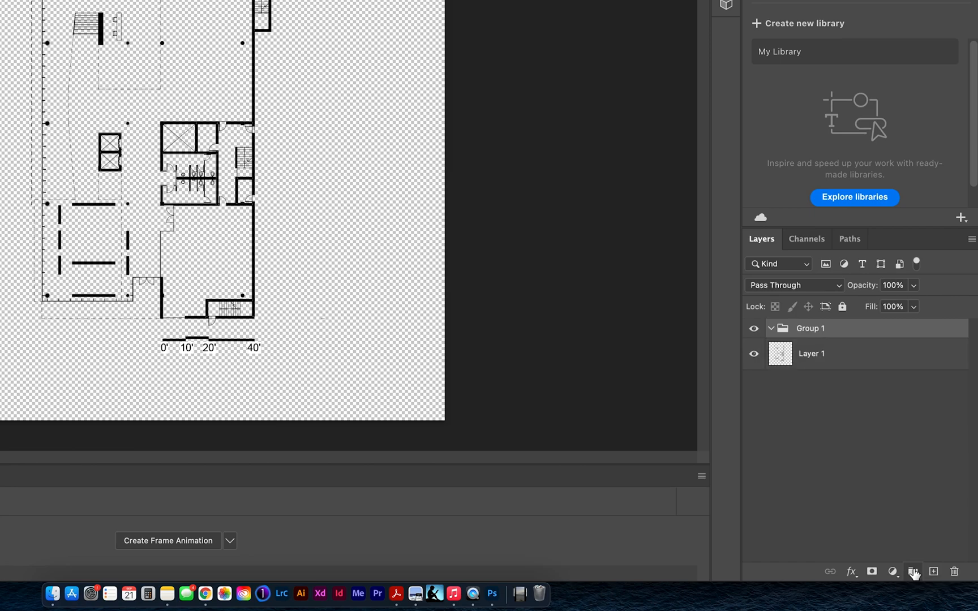
double_click(810, 328)
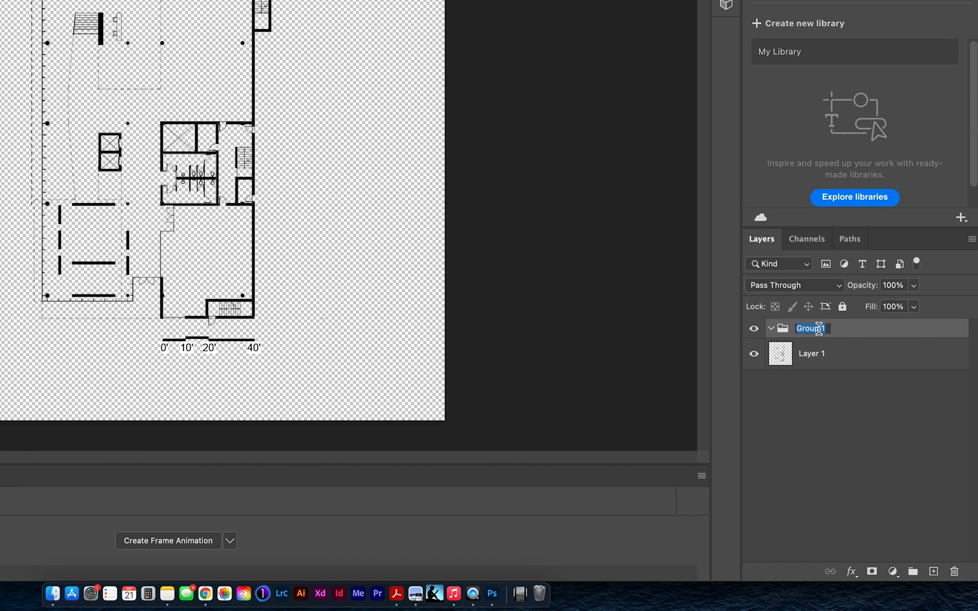
text(L)
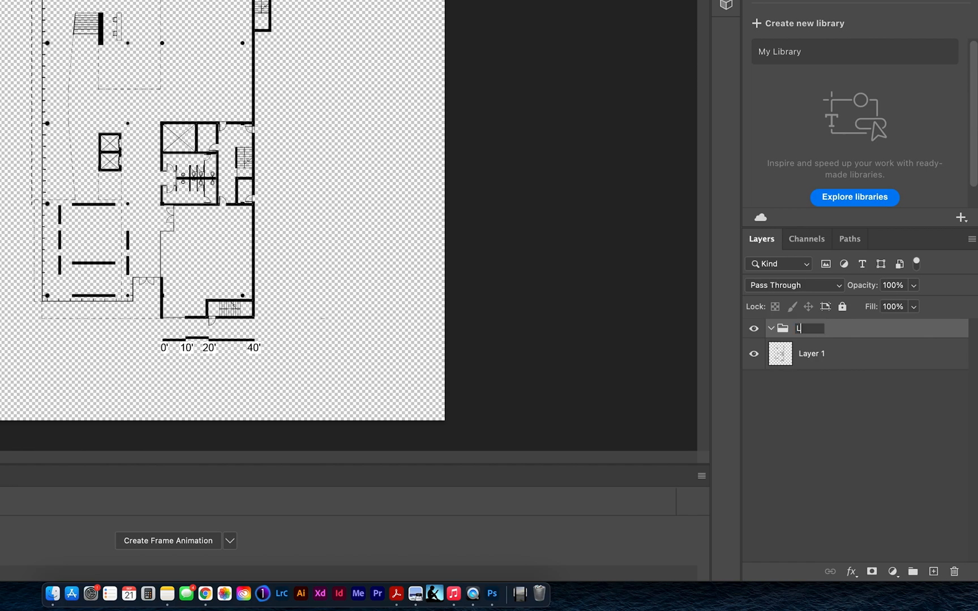
text(FLOOR)
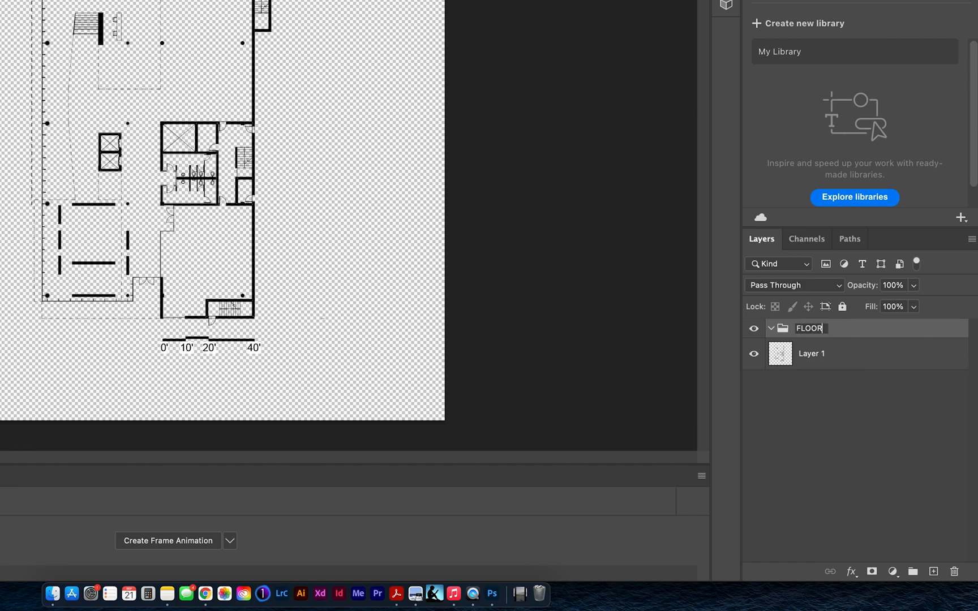
text(PLAN)
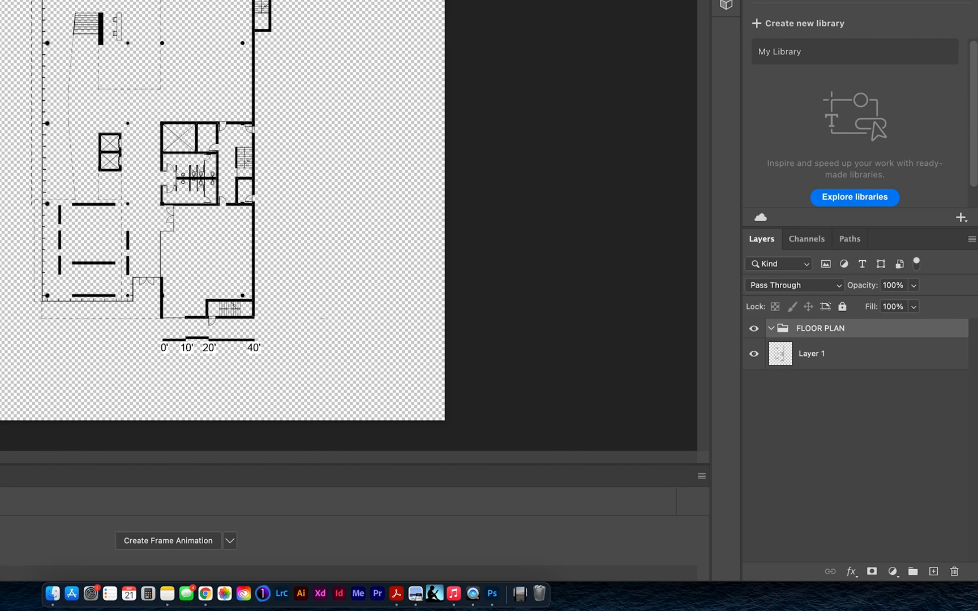
mouse_move(871, 337)
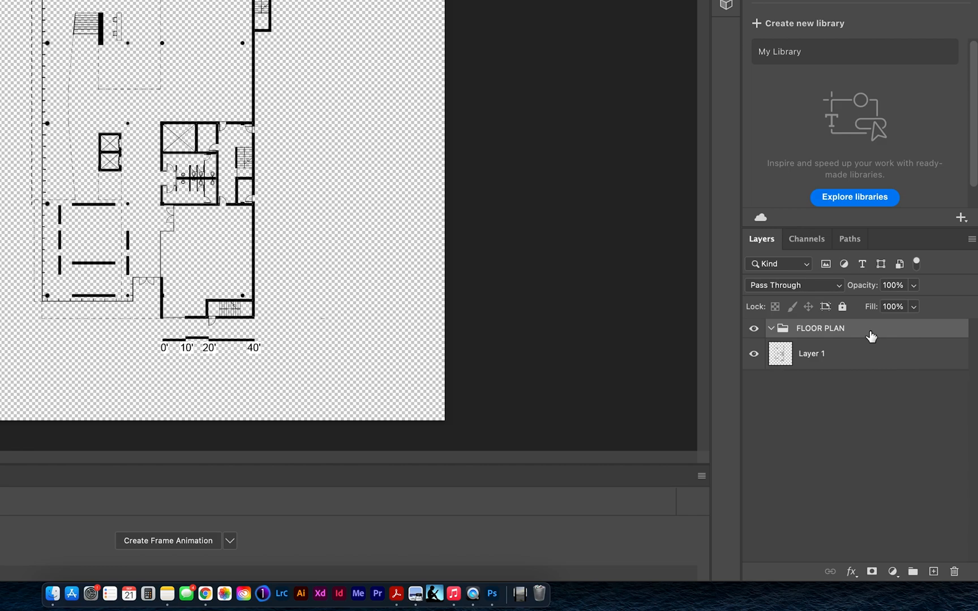
right_click(820, 328)
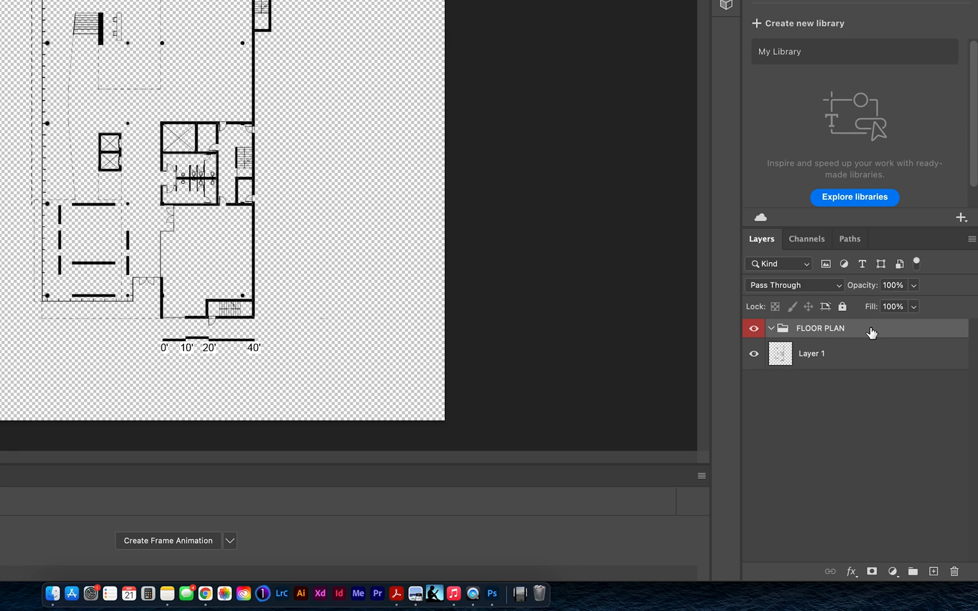
mouse_move(868, 360)
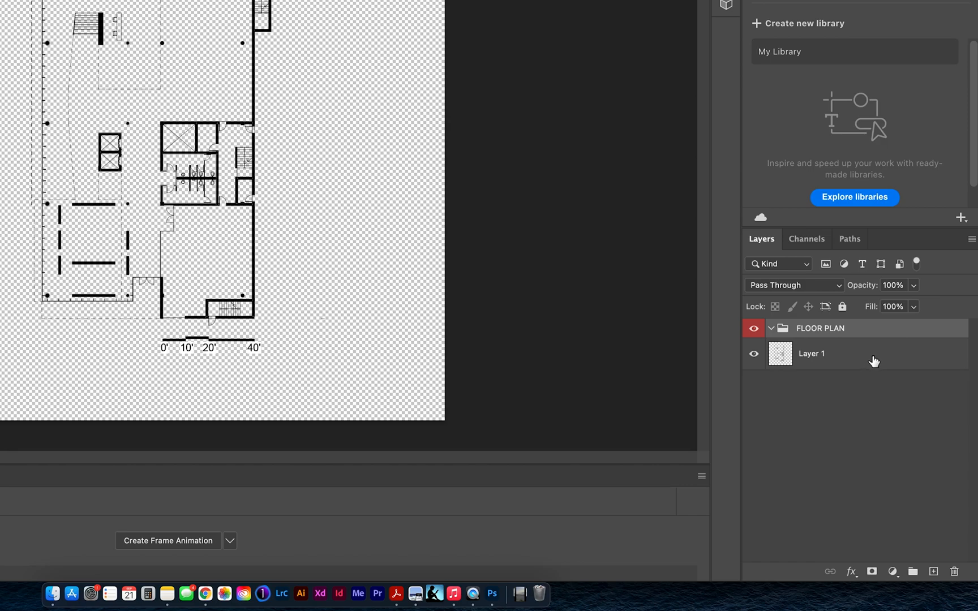
click(811, 354)
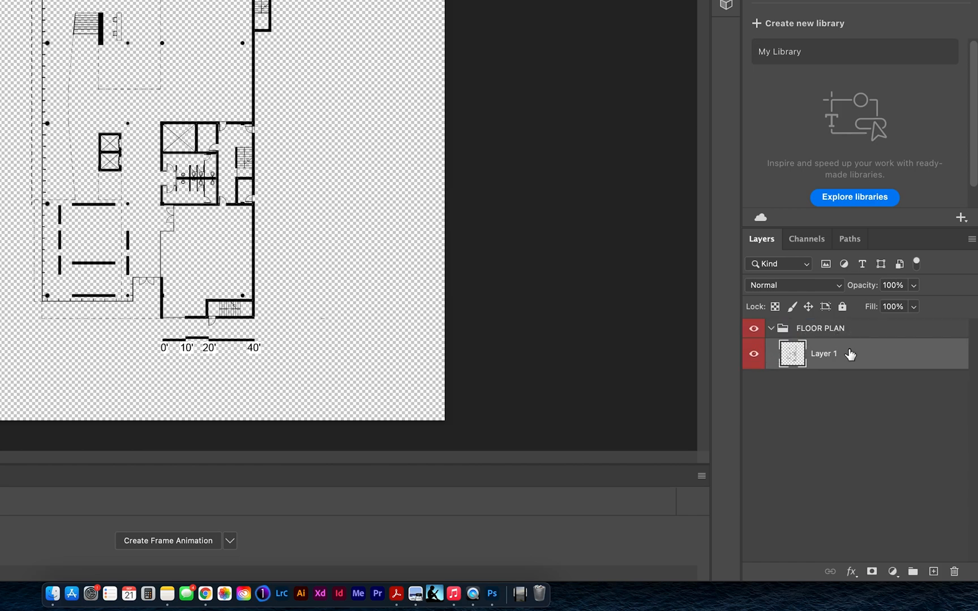
mouse_move(857, 361)
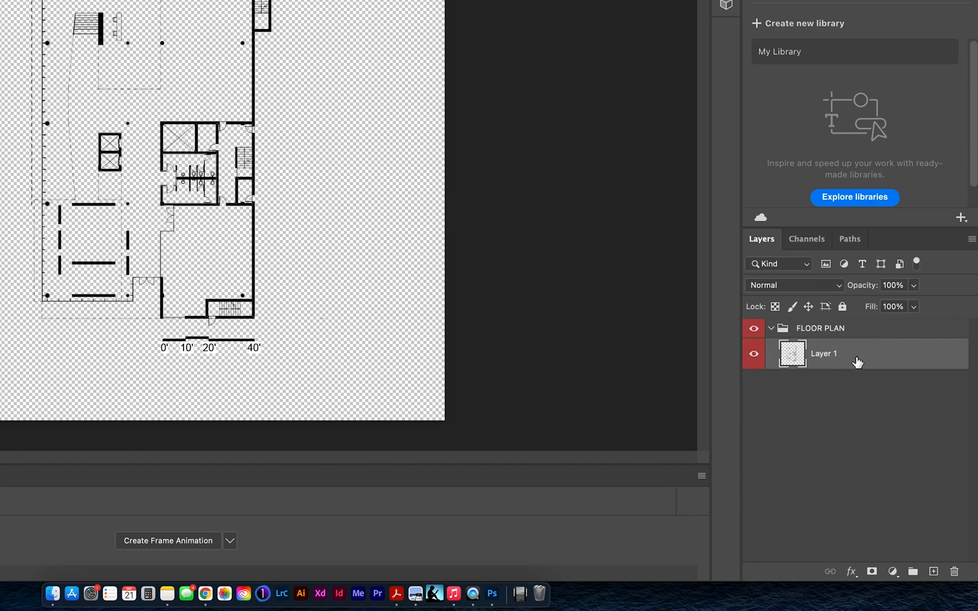
mouse_move(954, 354)
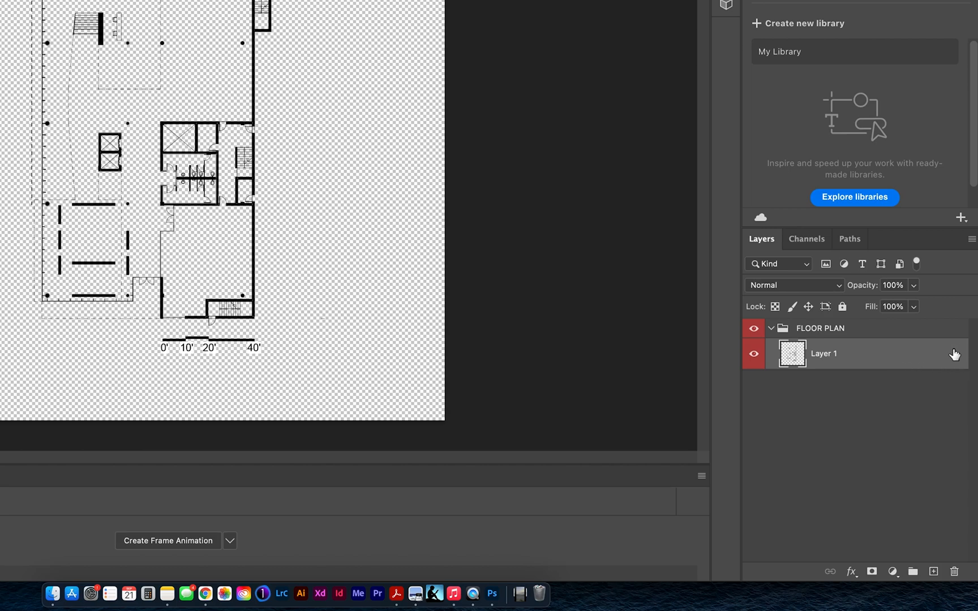
mouse_move(948, 361)
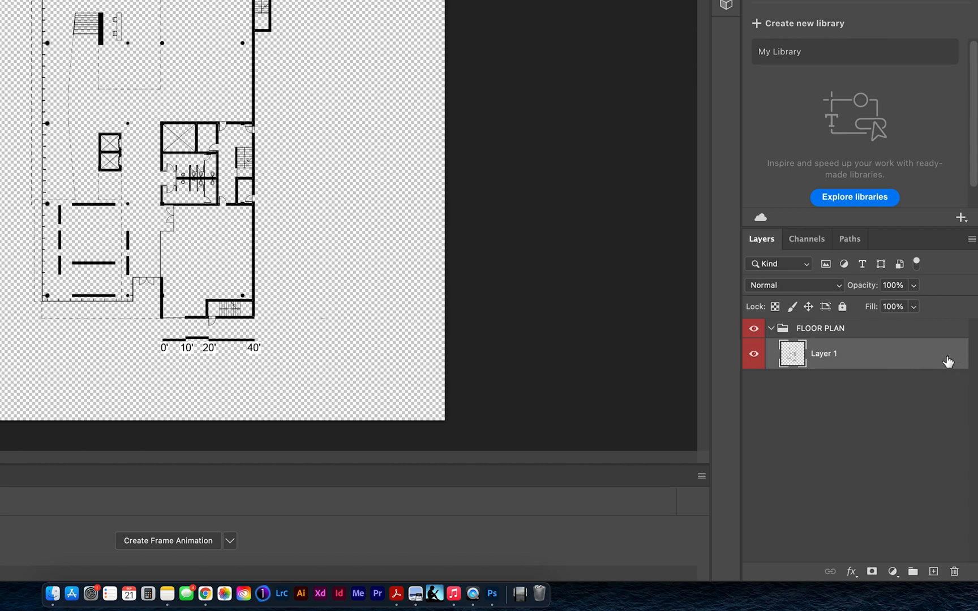
mouse_move(840, 363)
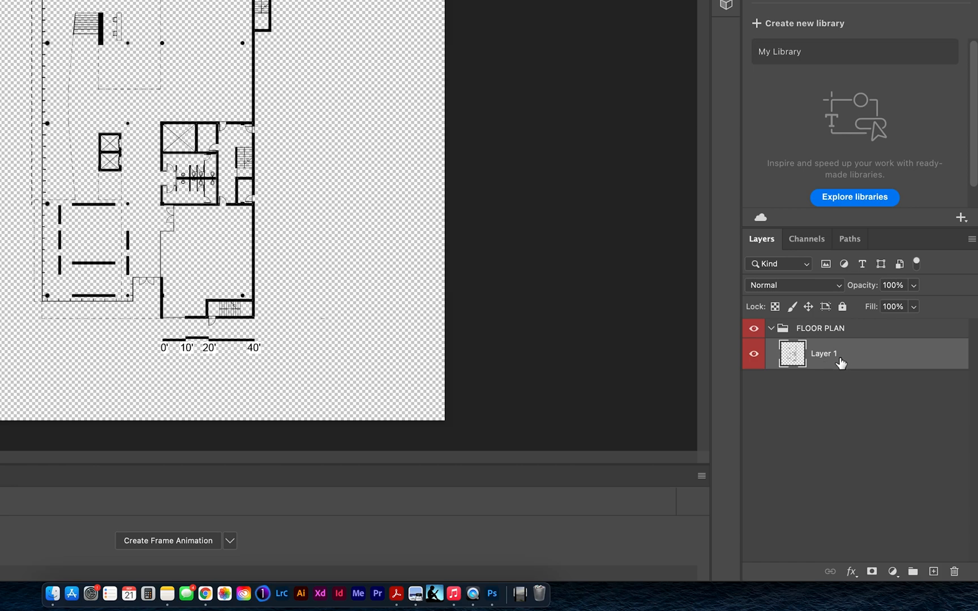
mouse_move(837, 329)
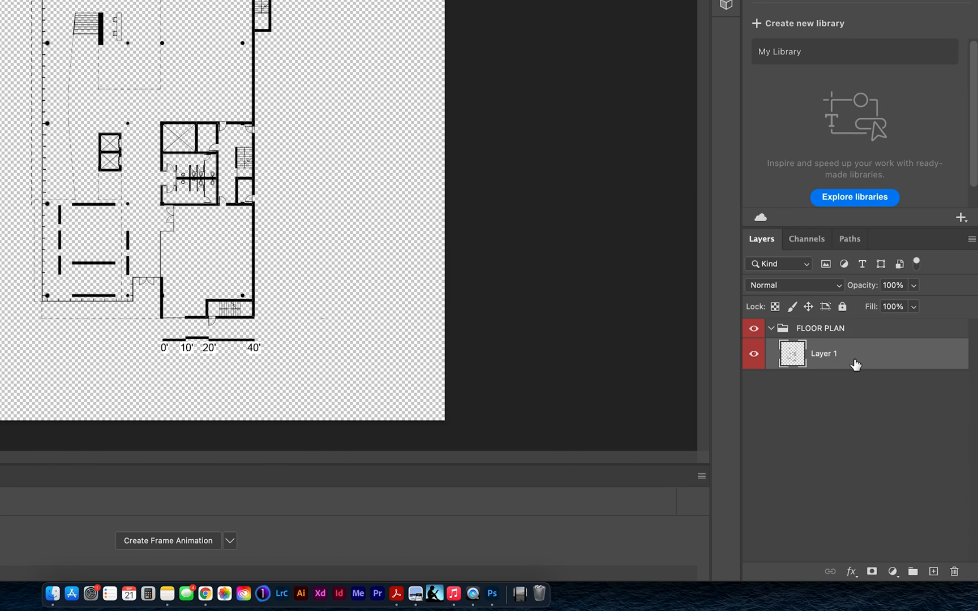
right_click(823, 354)
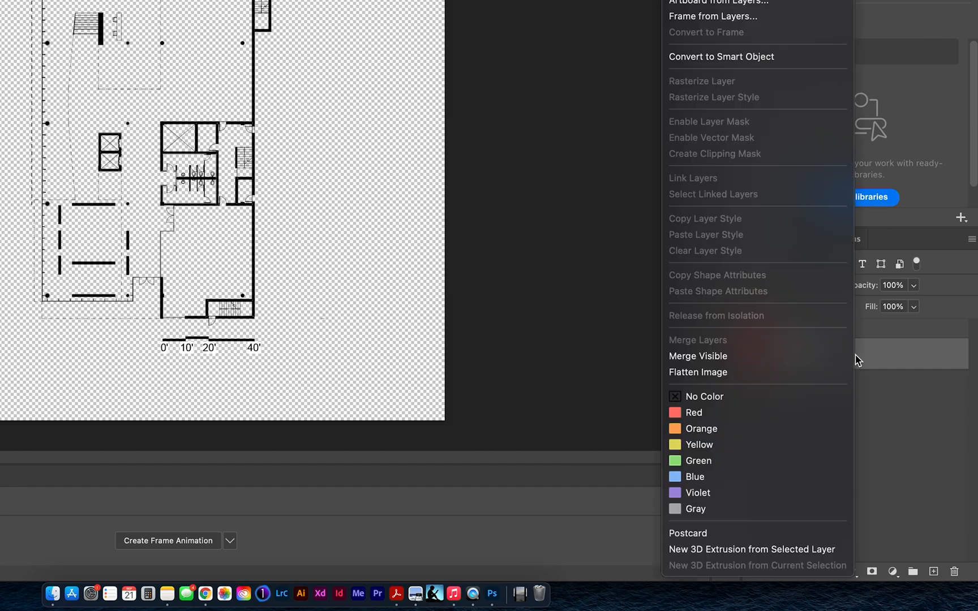
mouse_move(749, 56)
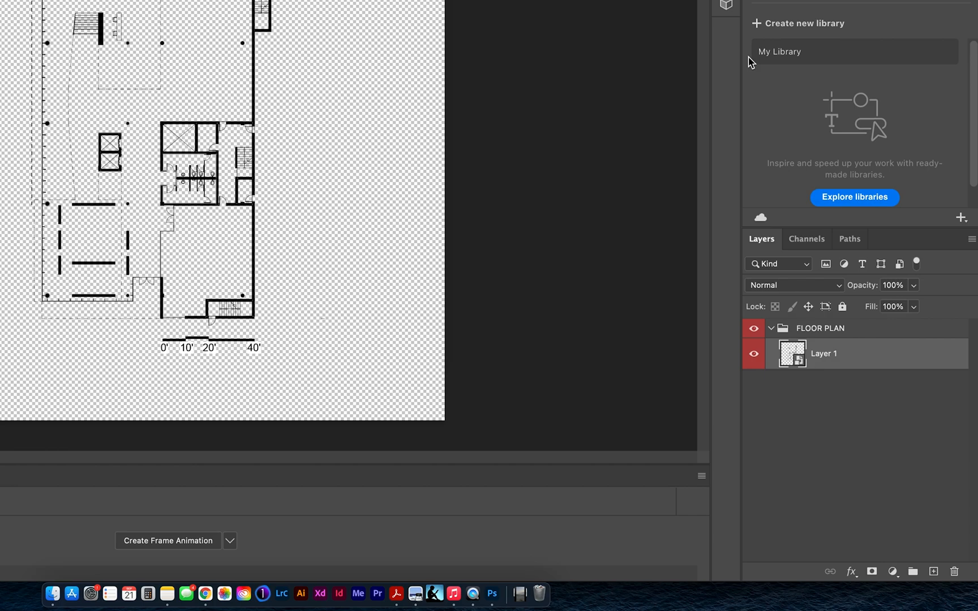
mouse_move(873, 358)
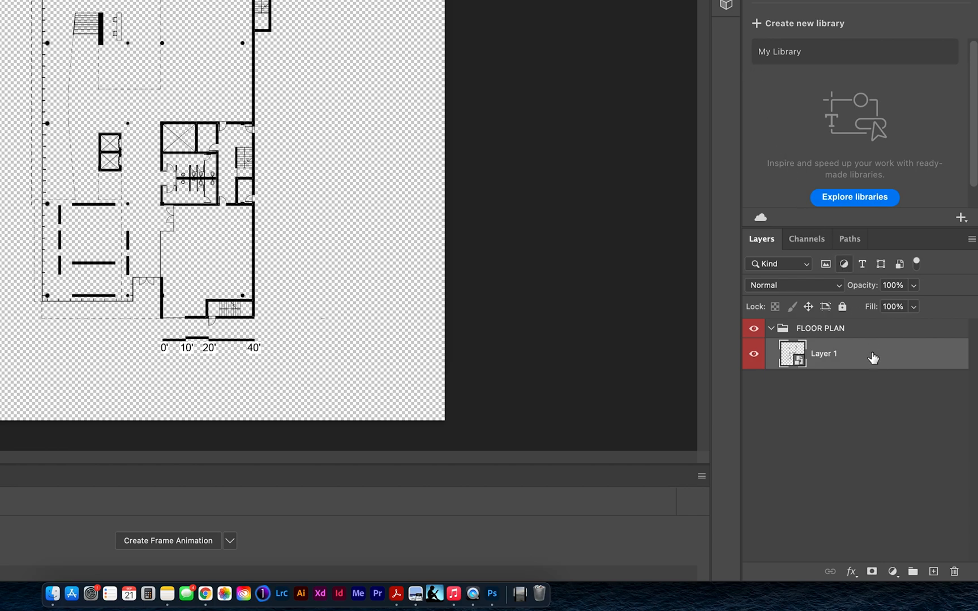
right_click(824, 353)
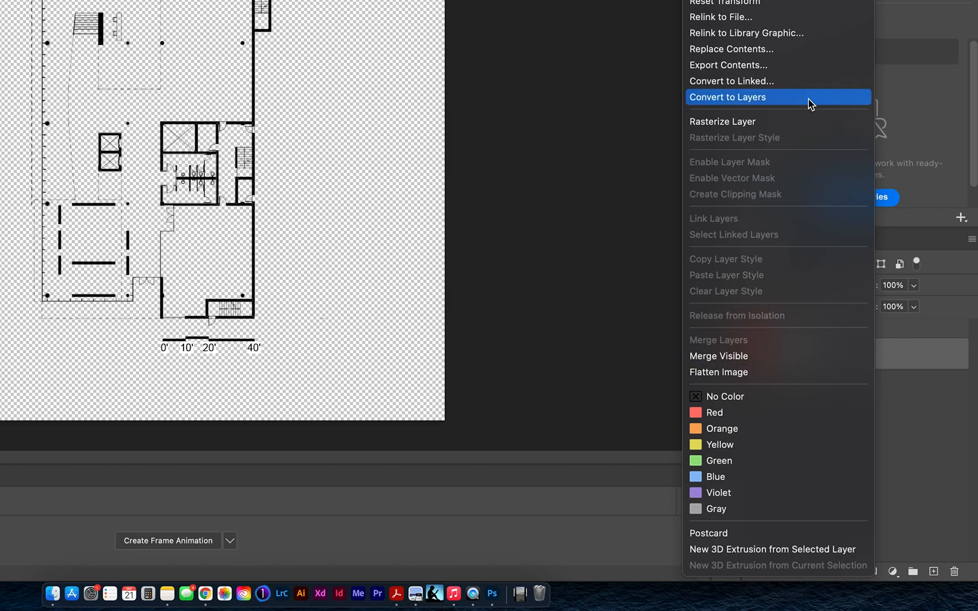
click(727, 97)
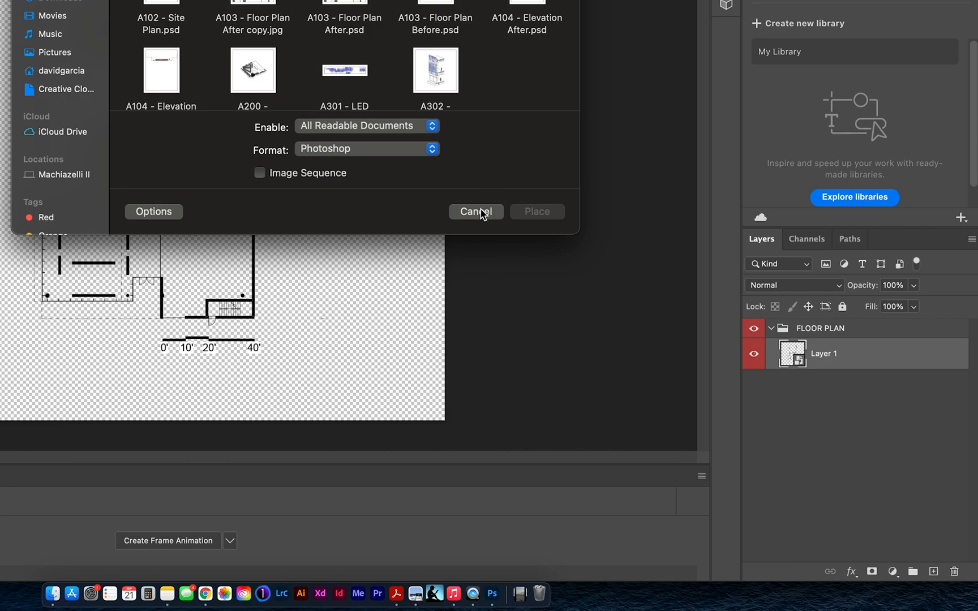
click(475, 212)
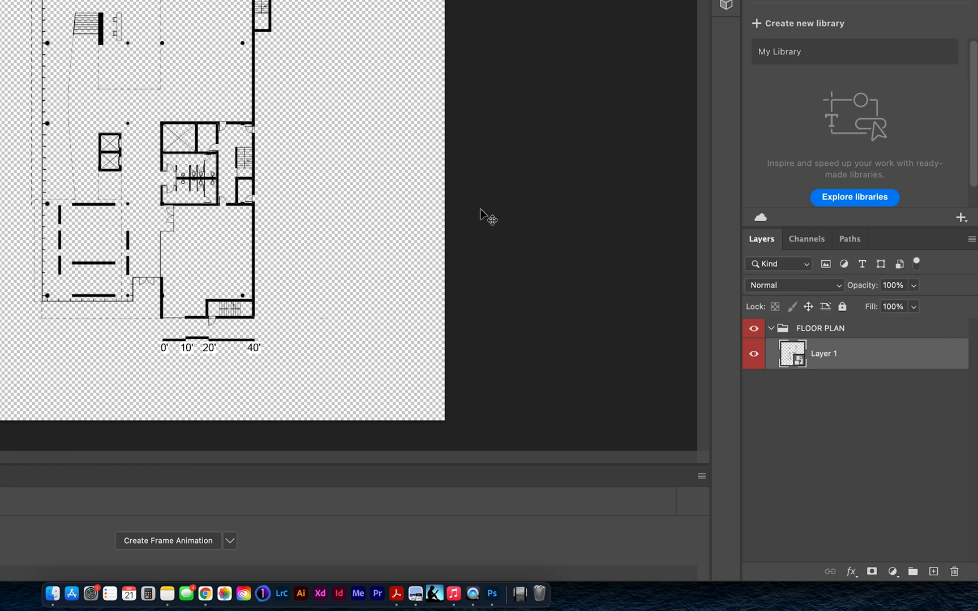
mouse_move(223, 348)
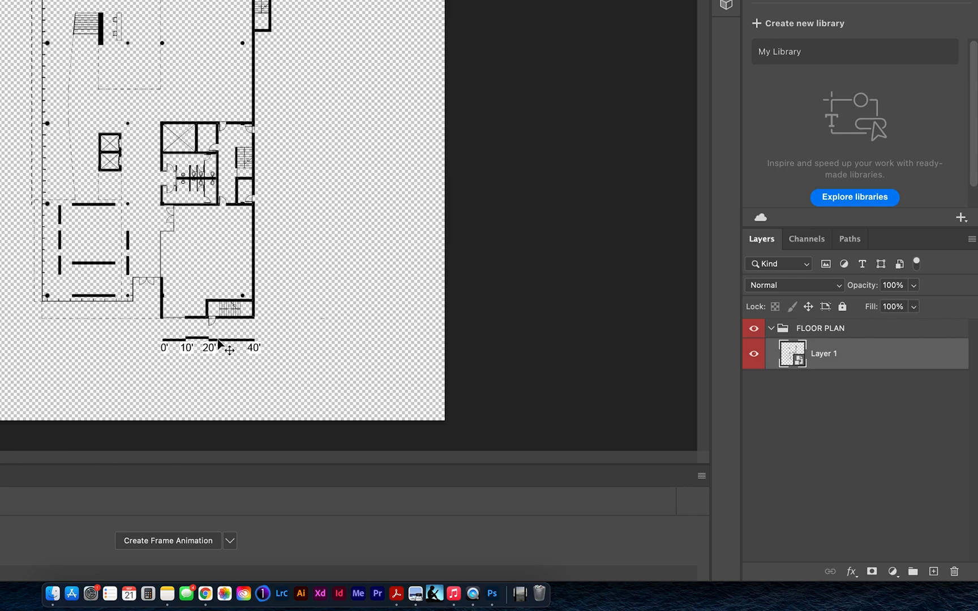
mouse_move(861, 410)
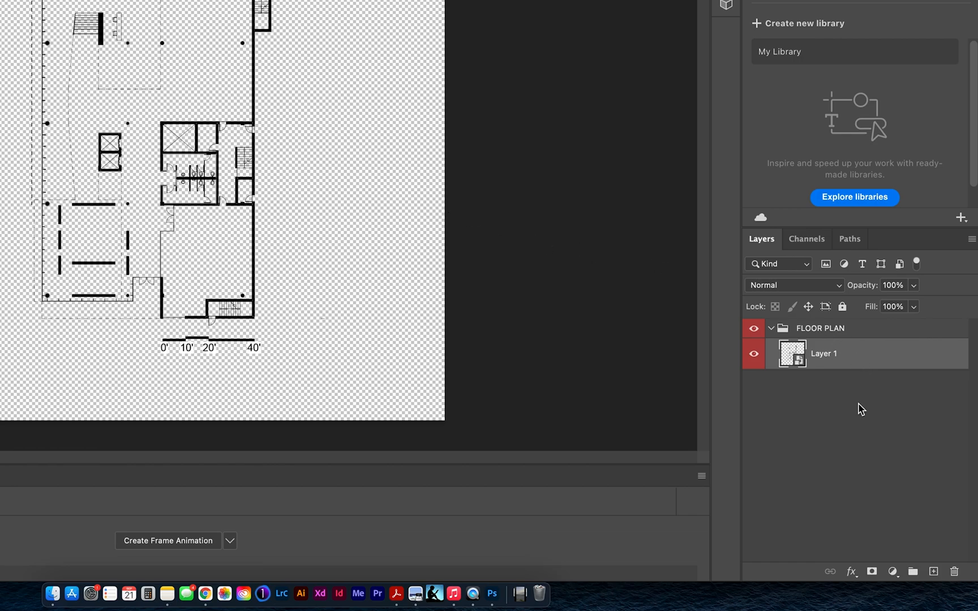
mouse_move(913, 526)
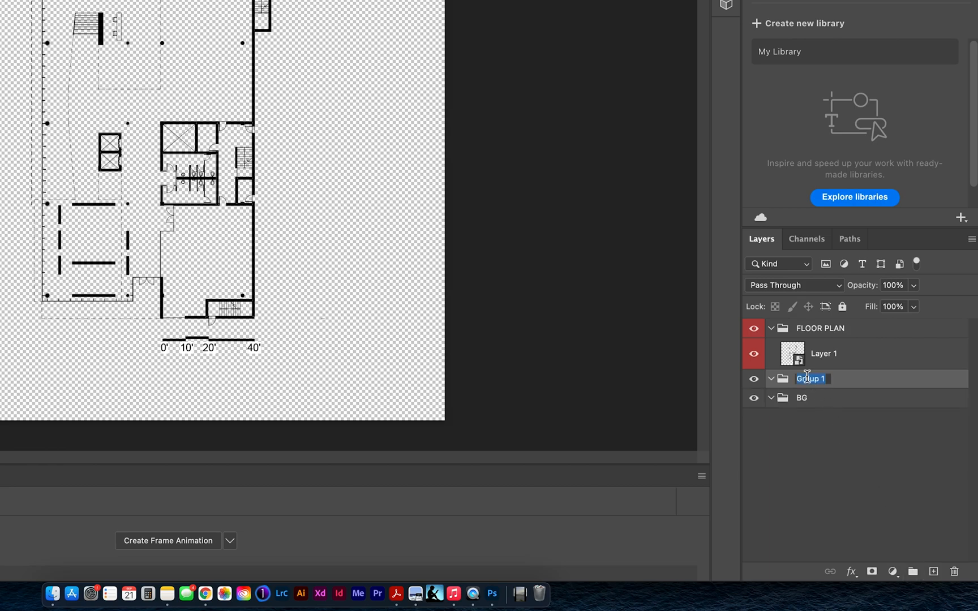
Step: Name the TEXTURES and ENVIRONMENT groups and tag TEXTURES with a blue label
text(TEXTURES)
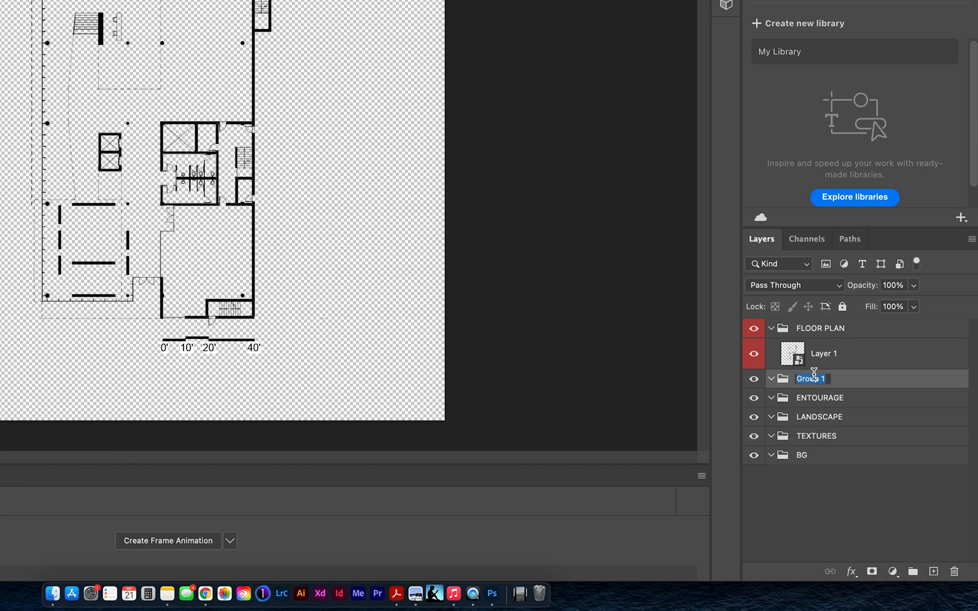
text(E)
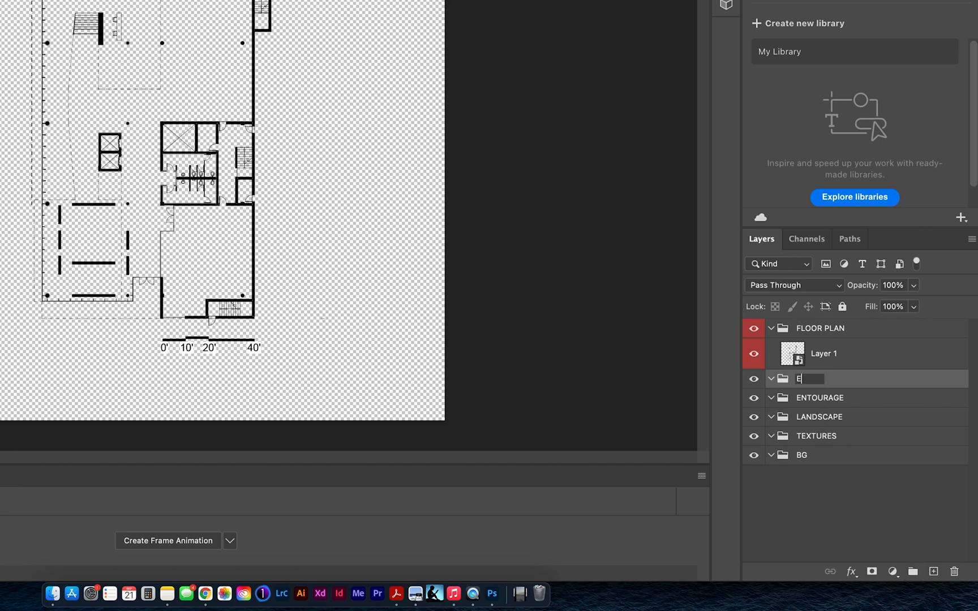
text(ENVIROMENT)
text(FINAL)
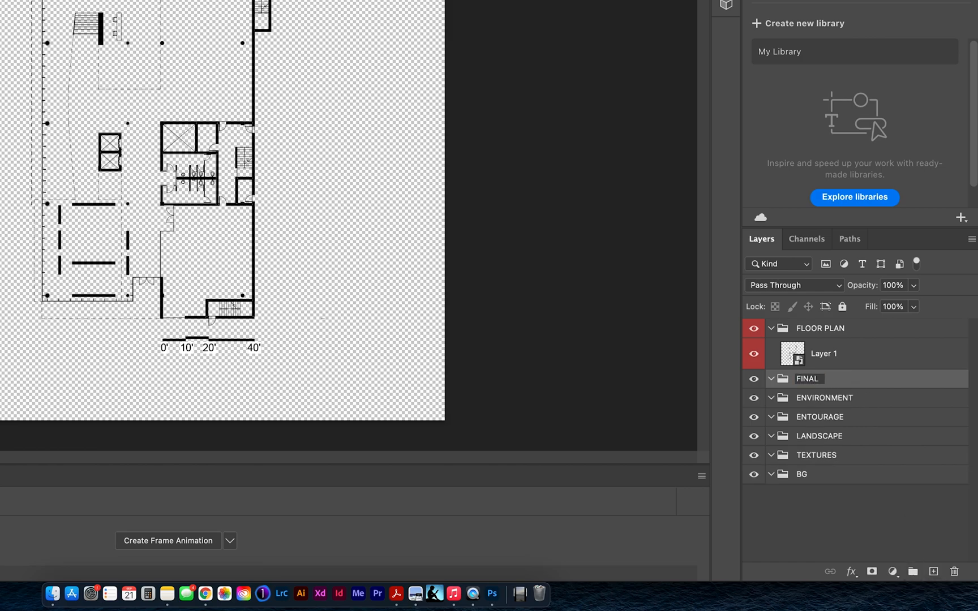
click(815, 454)
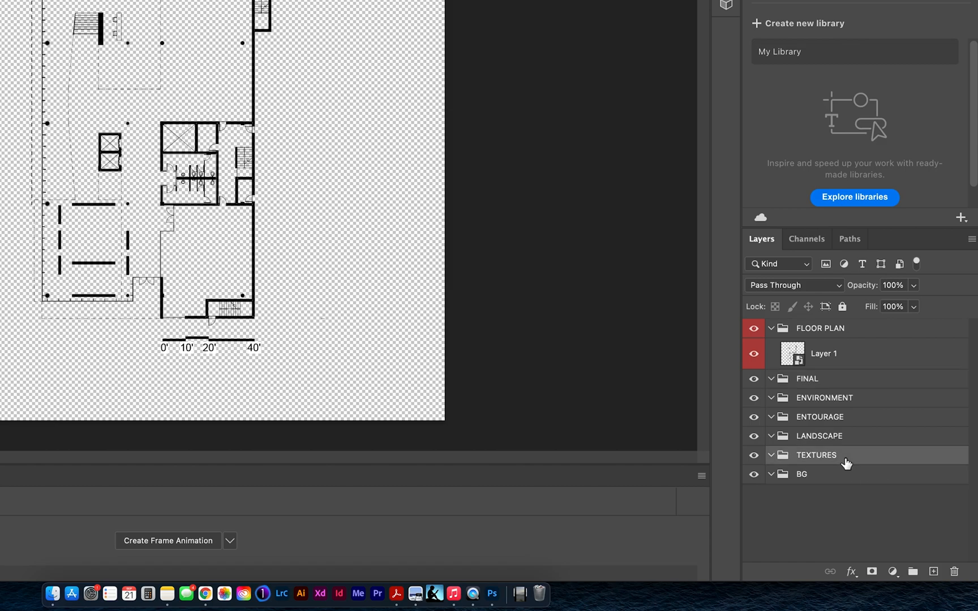
click(815, 455)
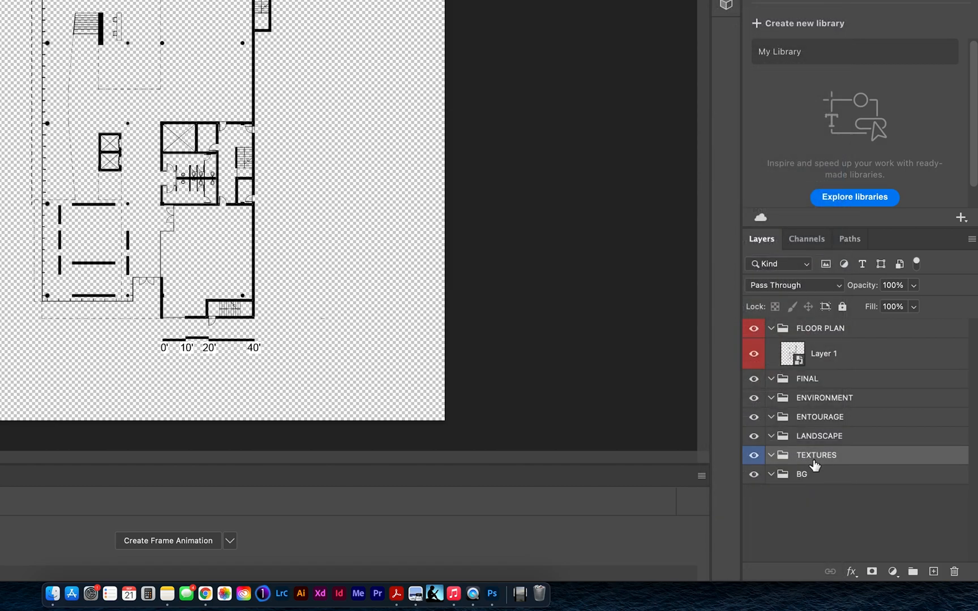
click(824, 328)
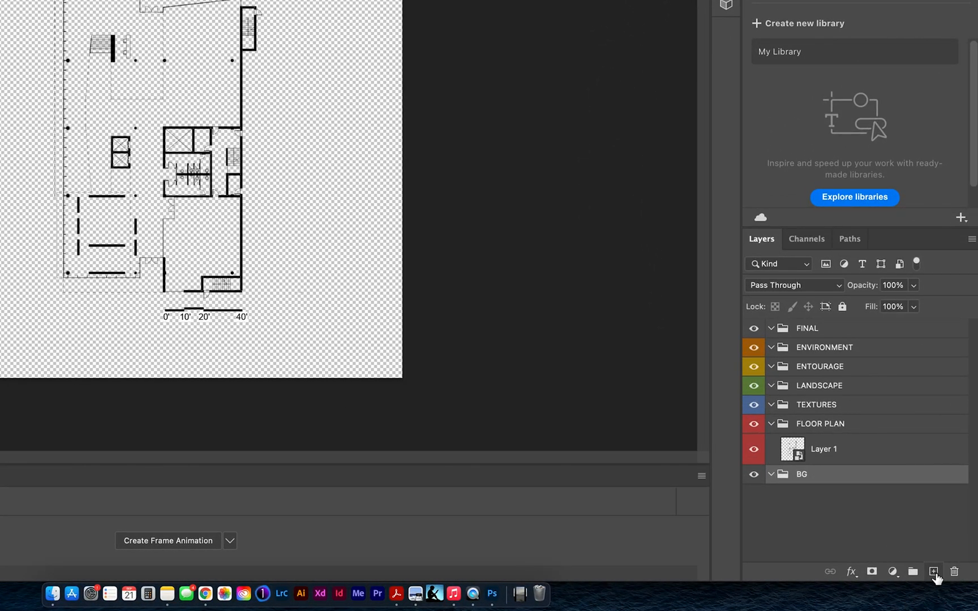
mouse_move(934, 571)
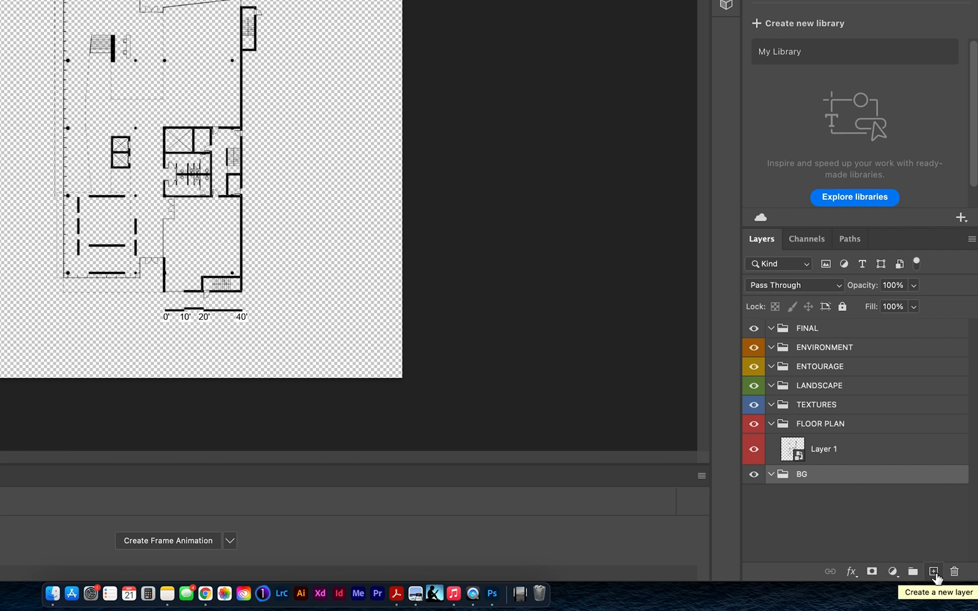
Step: Add a layer named WHITE inside BG and set the foreground colour to white
click(934, 571)
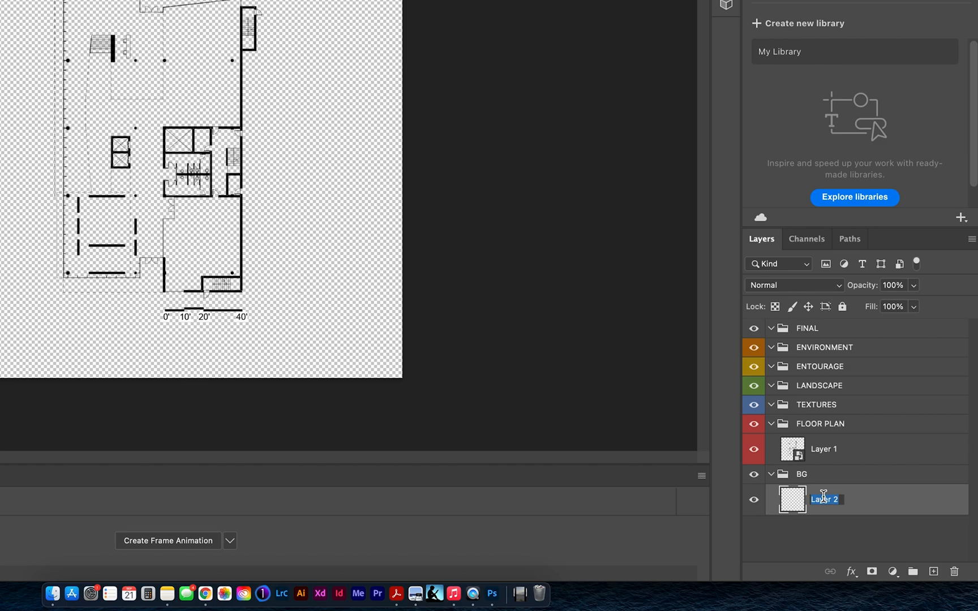
text(WHITE)
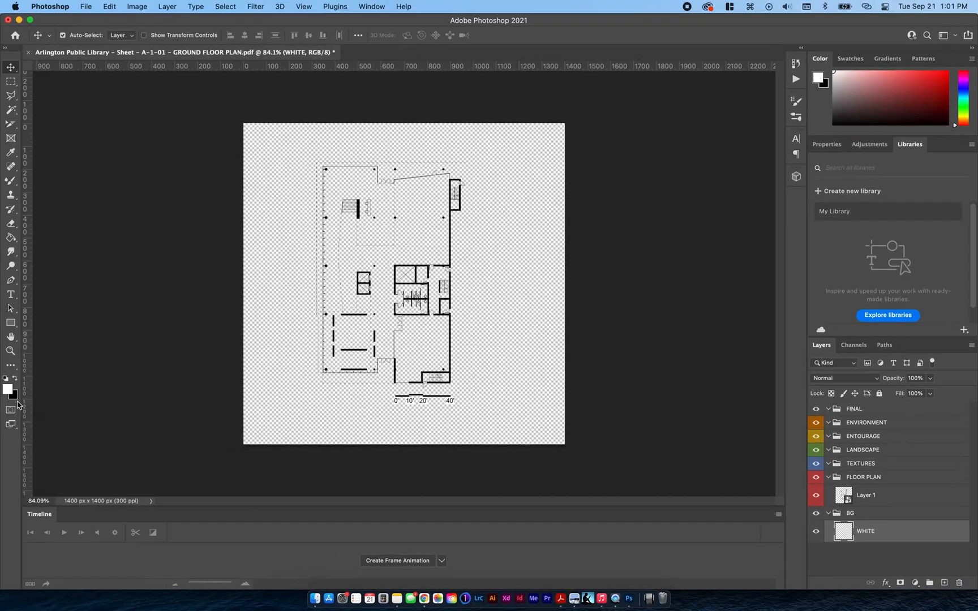
click(7, 387)
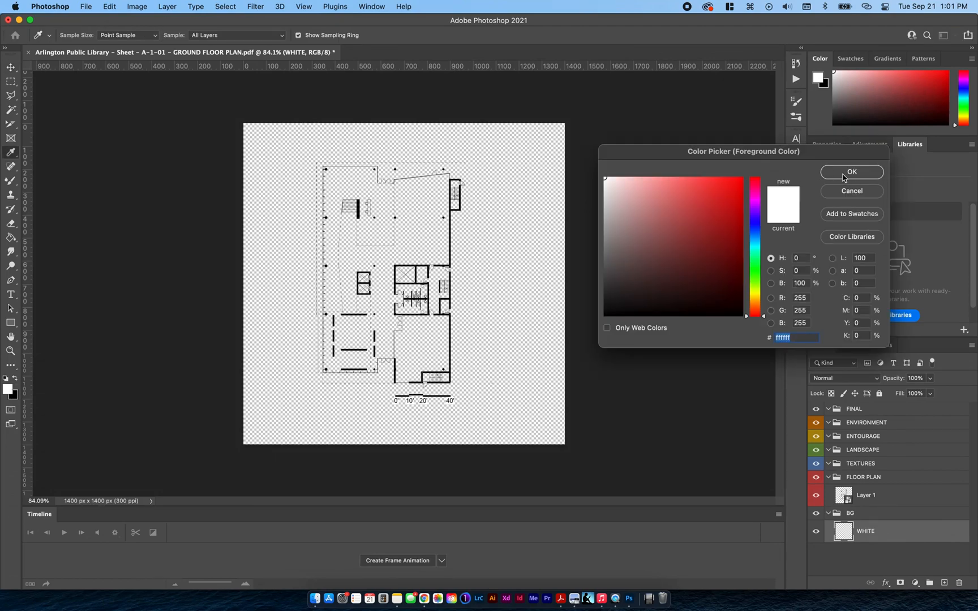
click(851, 172)
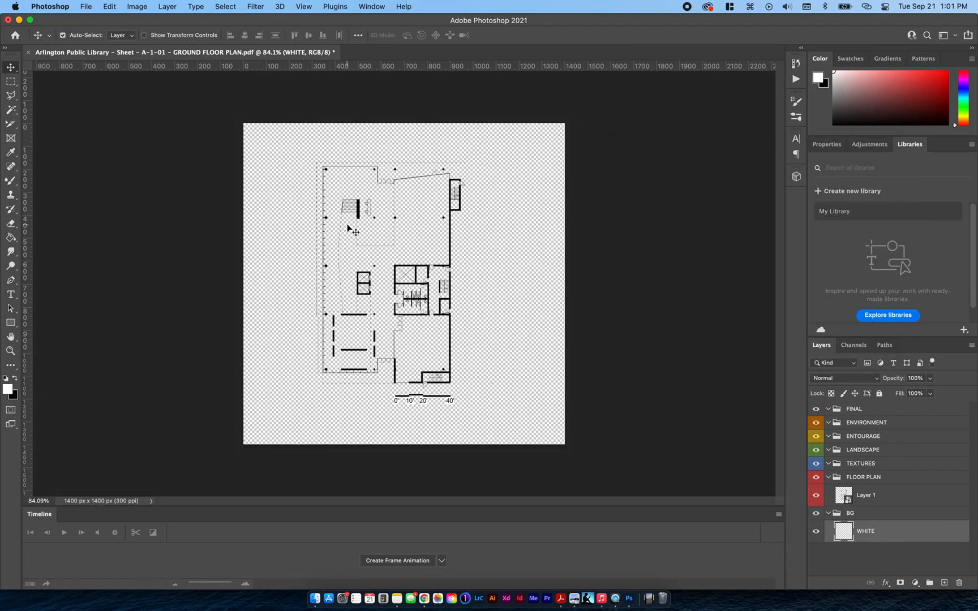
mouse_move(10, 128)
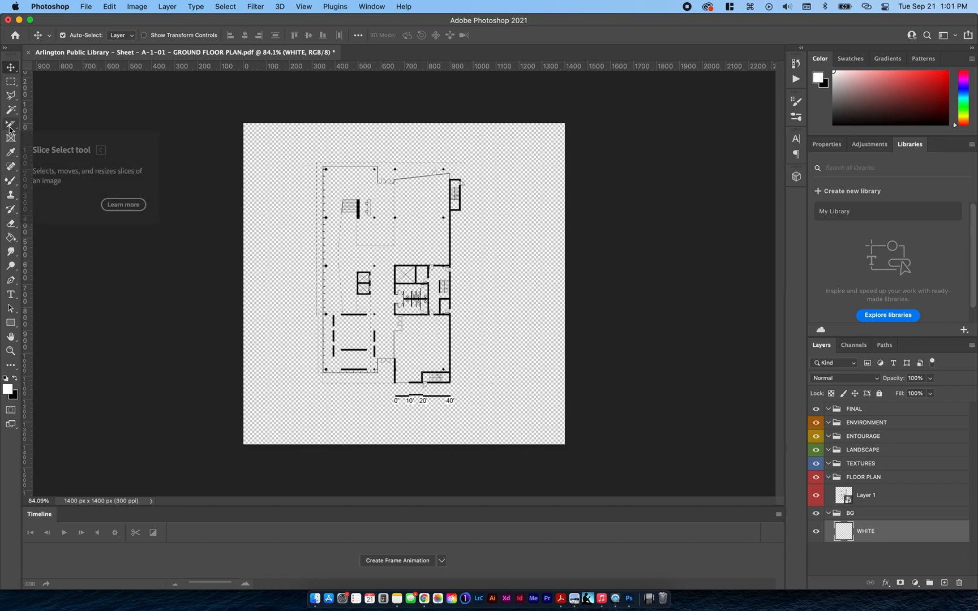
mouse_move(10, 96)
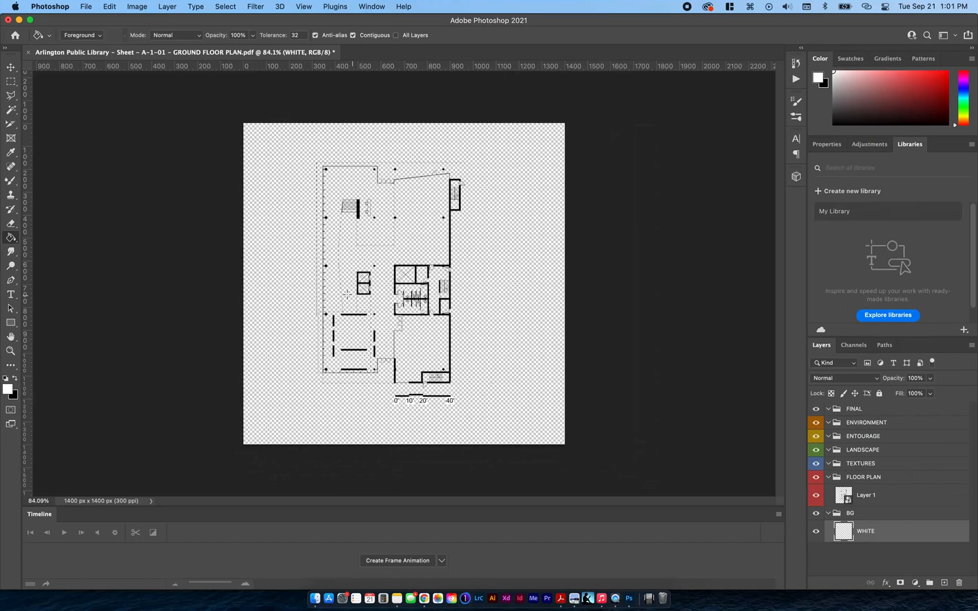
mouse_move(334, 276)
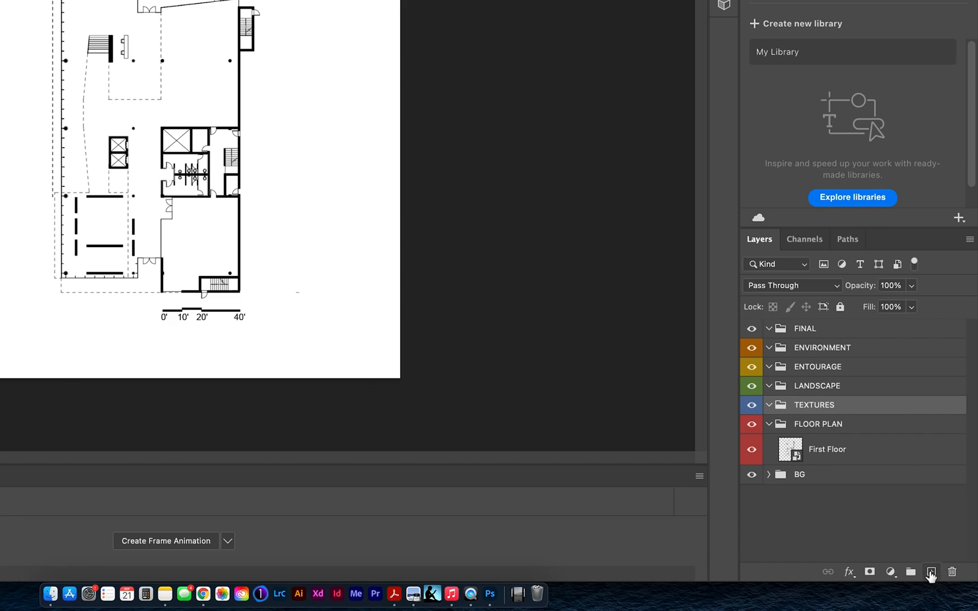
Step: Add a new layer named Lobby inside TEXTURES and choose the Rectangular Marquee tool
click(930, 572)
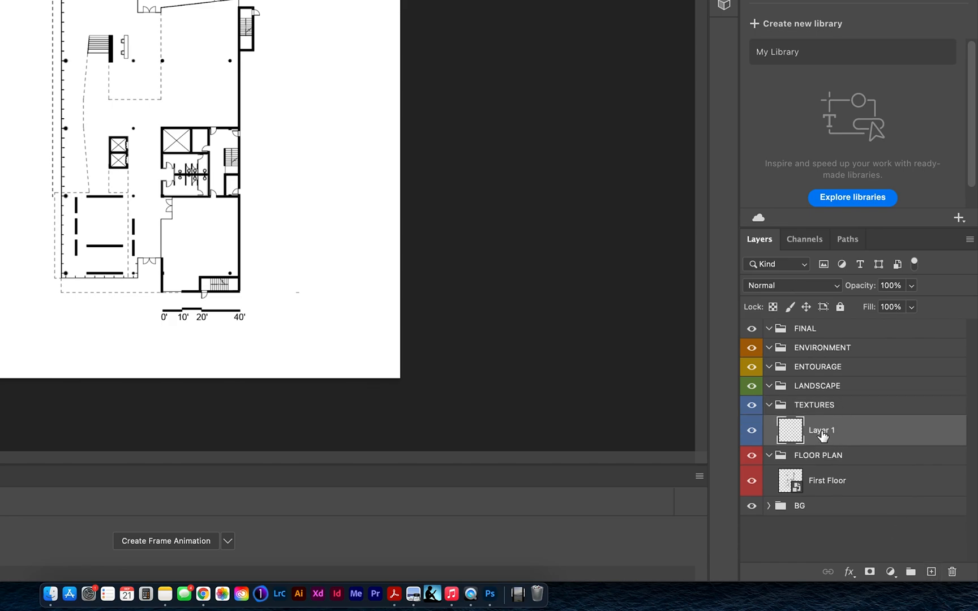
double_click(821, 430)
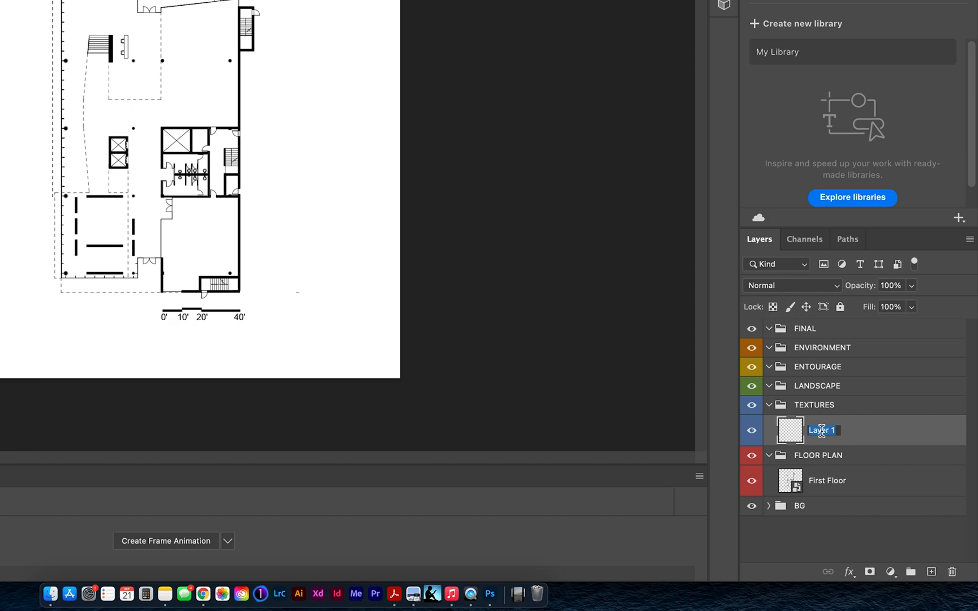
text(Lobby)
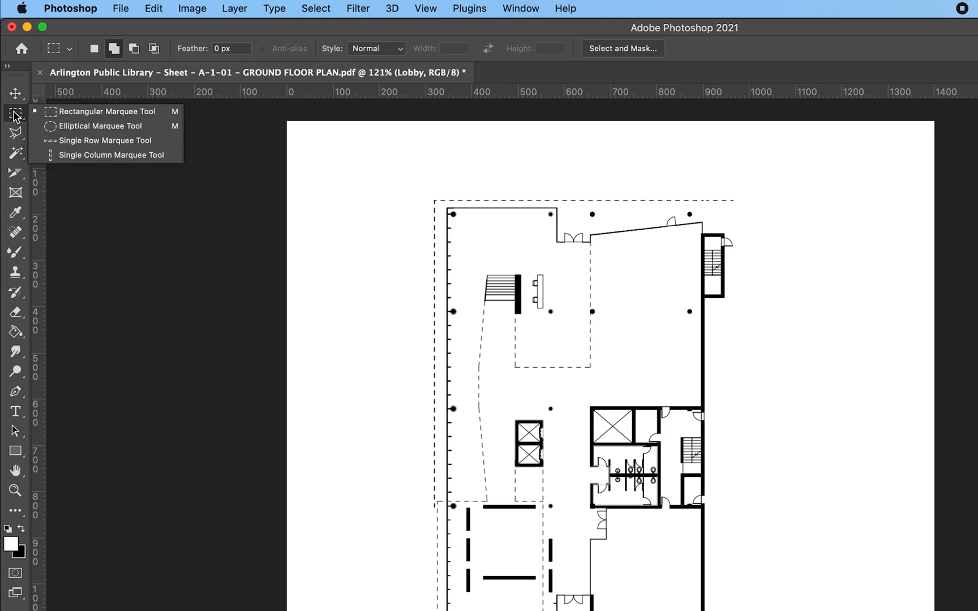
mouse_move(80, 111)
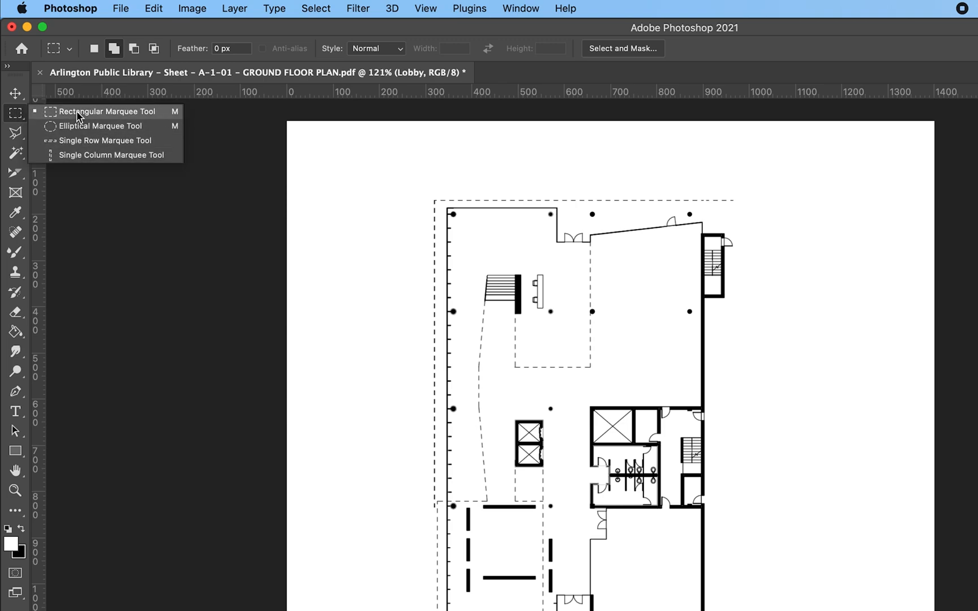
click(106, 111)
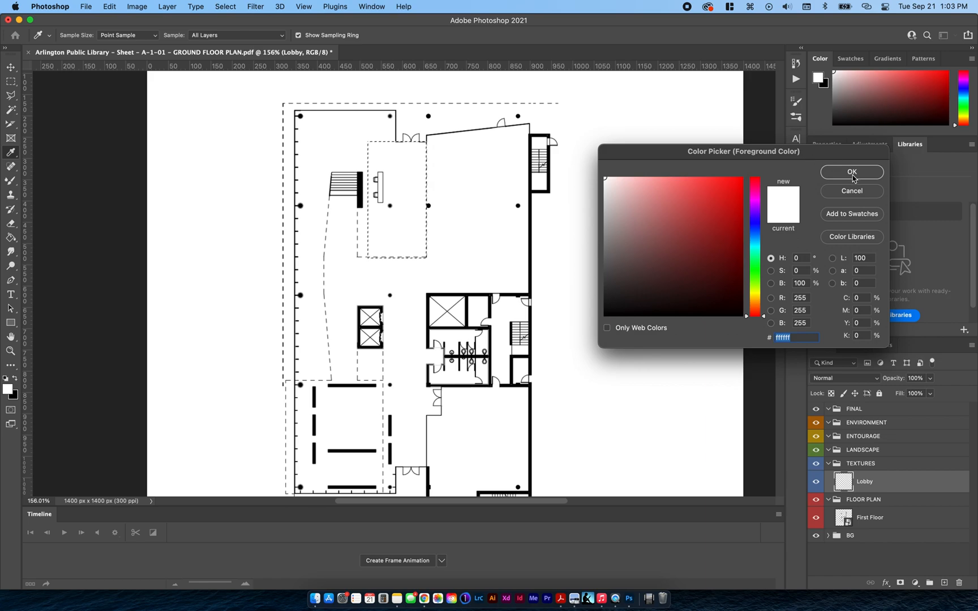
Step: Confirm white as foreground, pick the Paint Bucket, and set Lobby's blend mode to Multiply
click(851, 172)
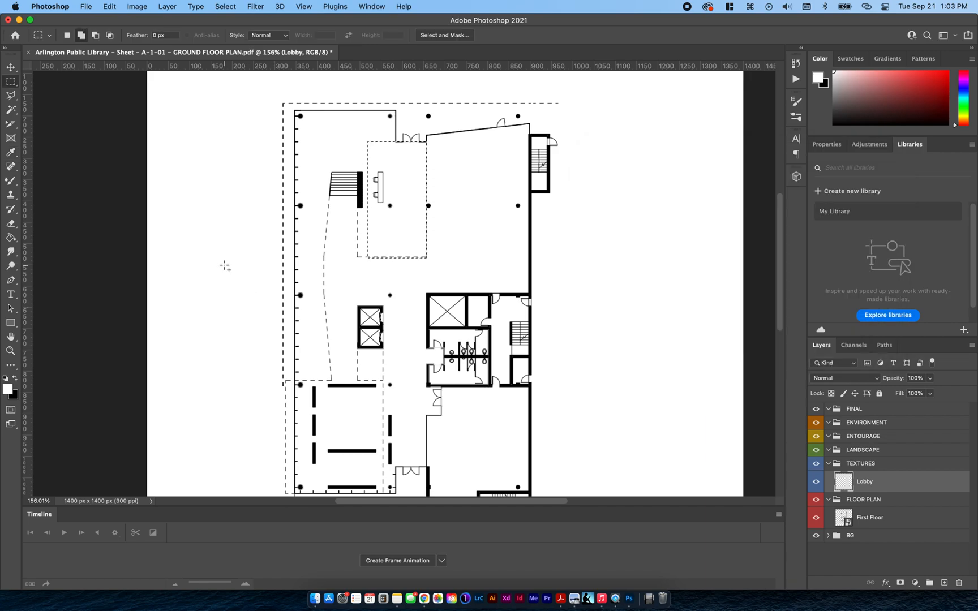
click(11, 237)
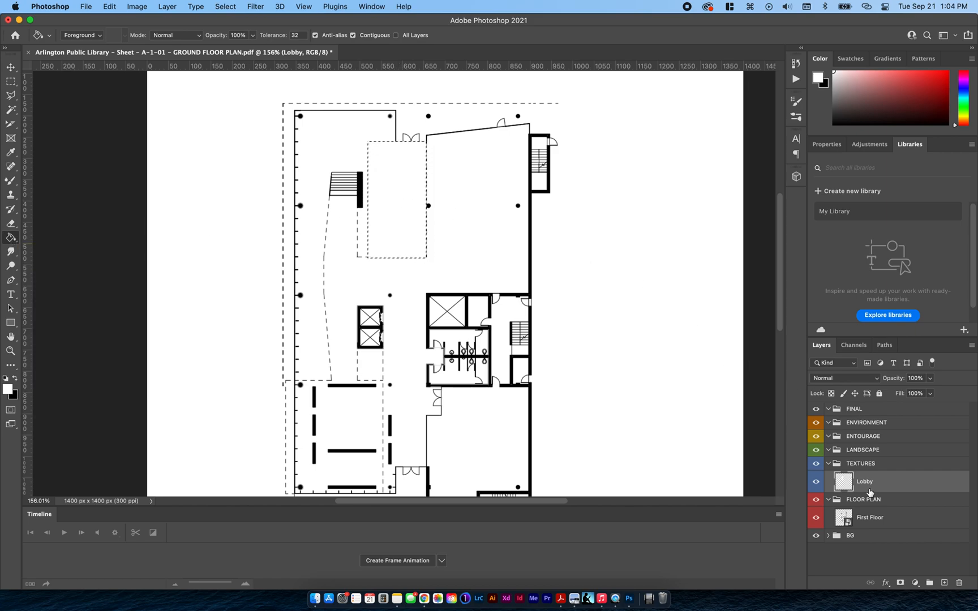
mouse_move(896, 490)
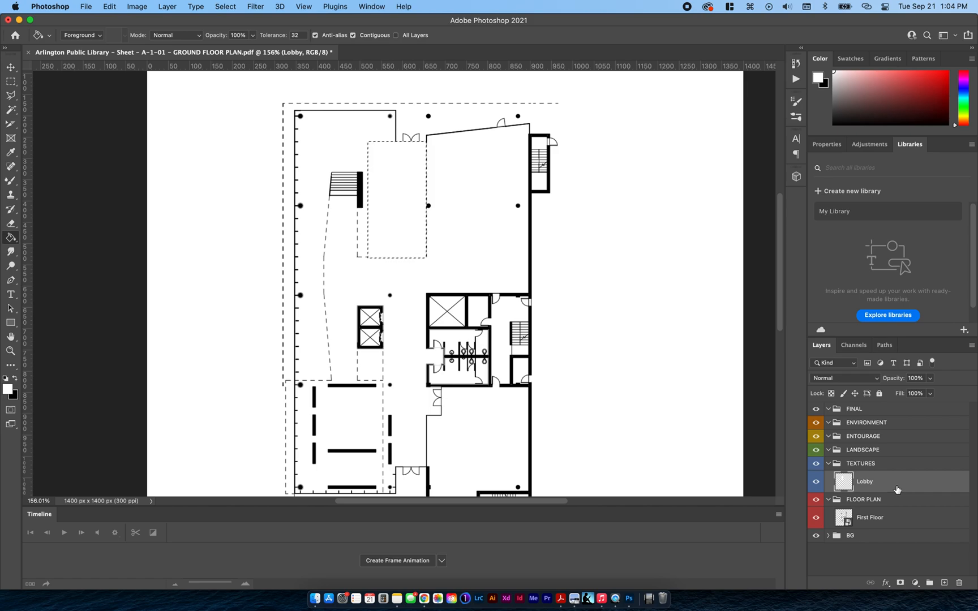
mouse_move(856, 378)
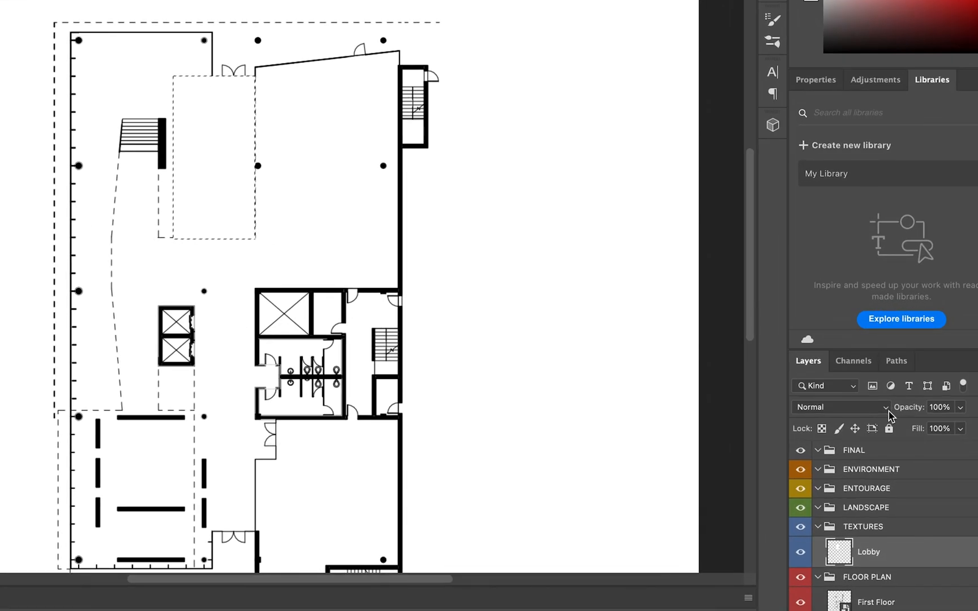
click(838, 407)
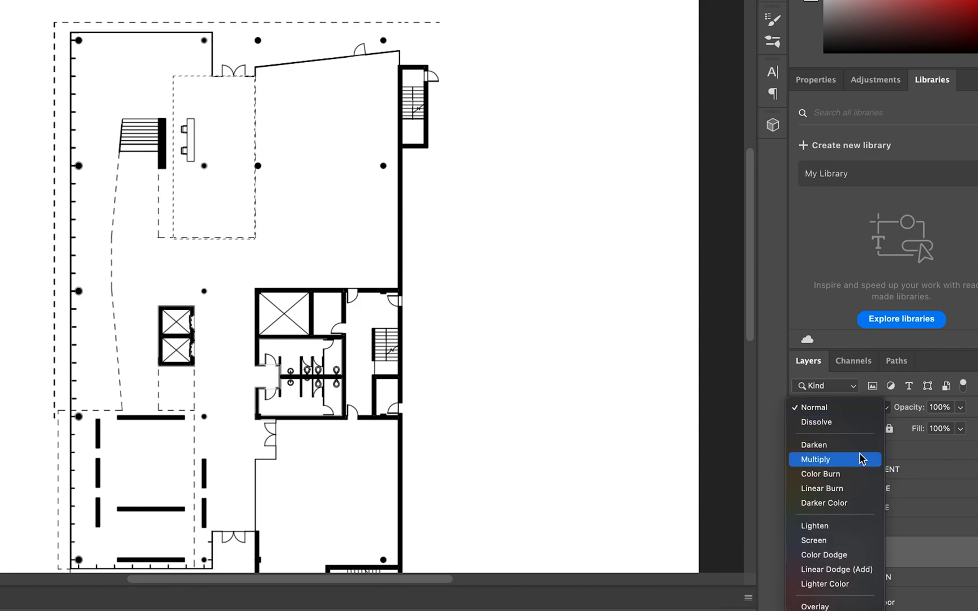
click(814, 460)
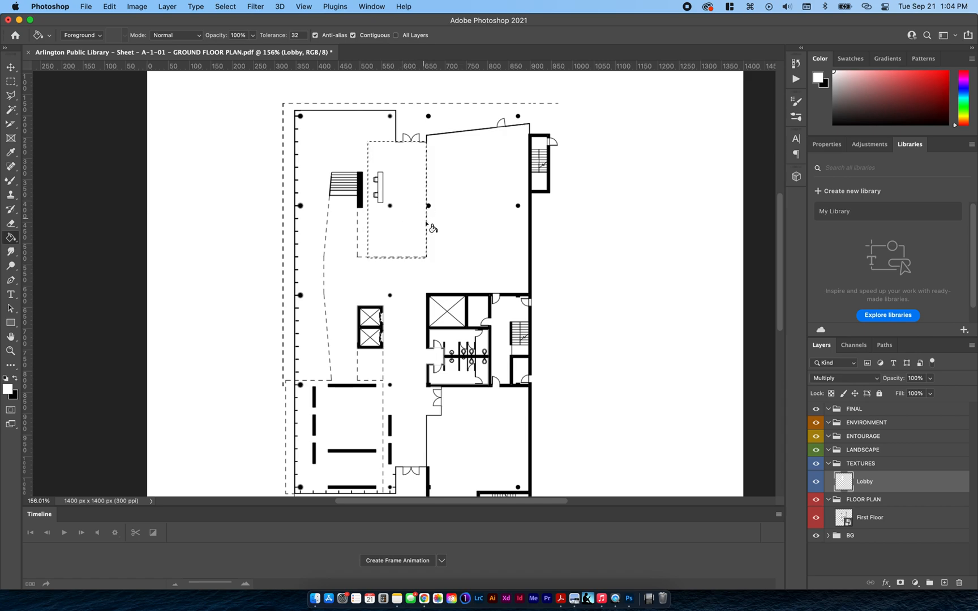
mouse_move(402, 253)
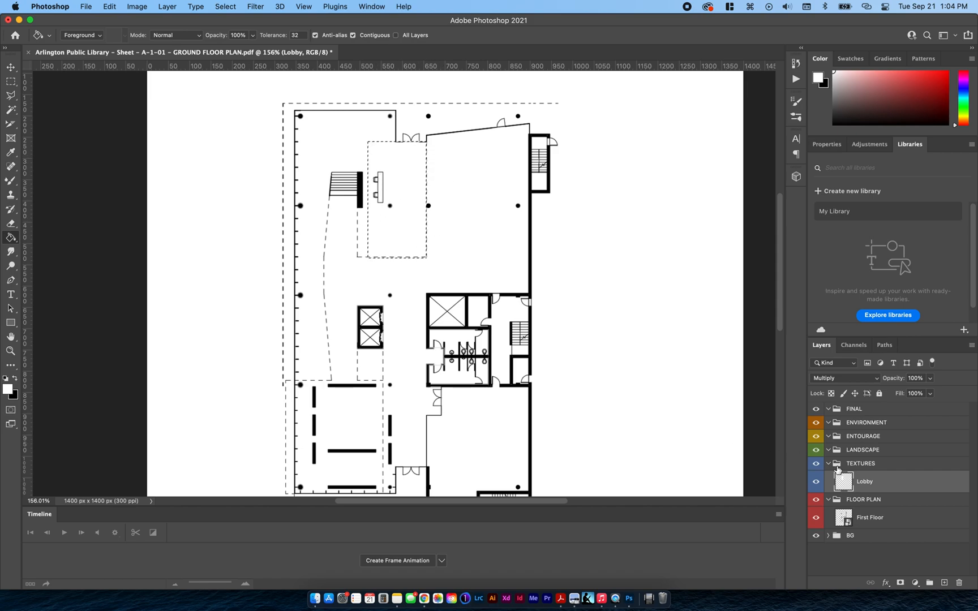
Step: Give the Lobby layer a blue Color Overlay effect using Multiply blend mode
double_click(864, 481)
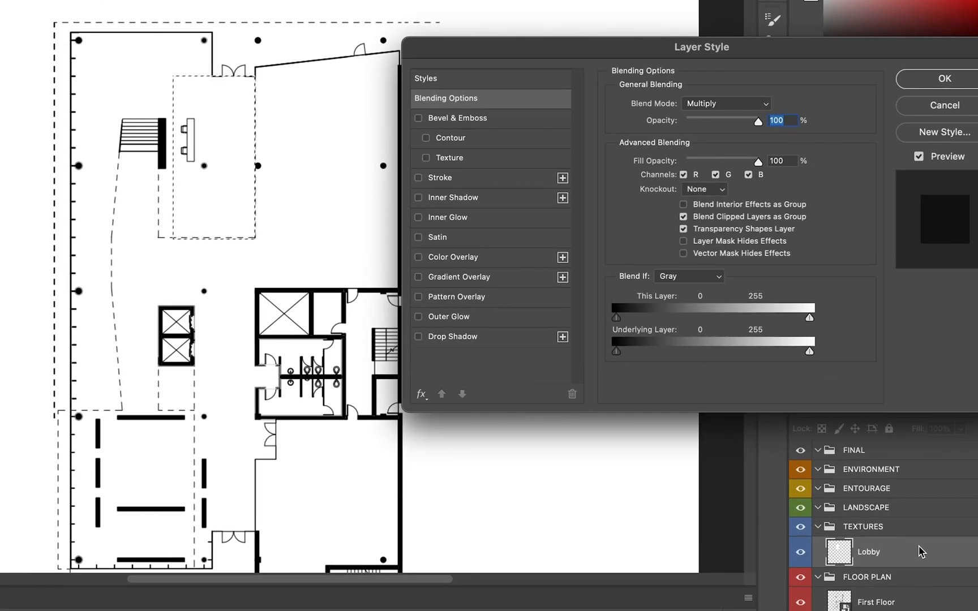
click(419, 257)
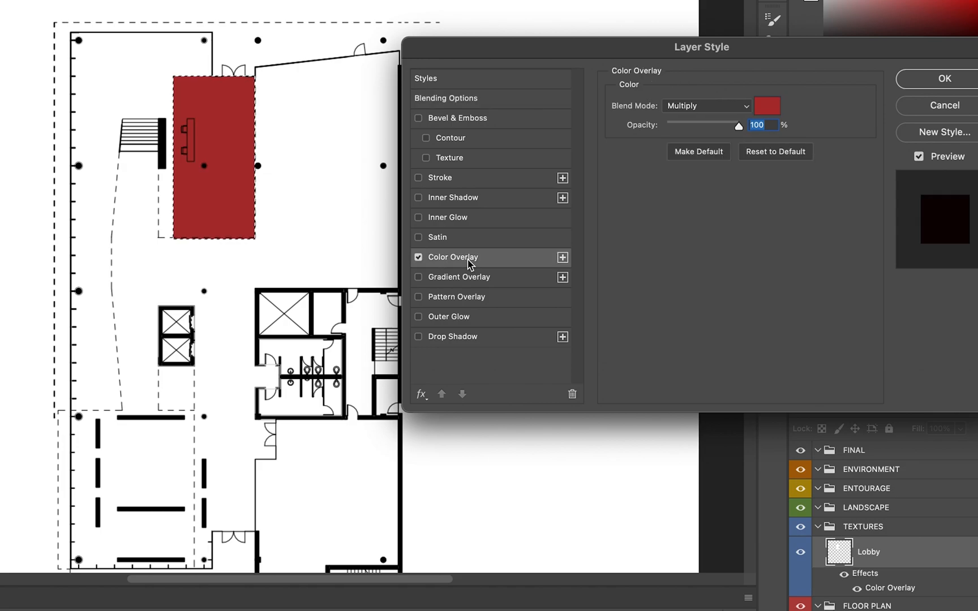
mouse_move(526, 183)
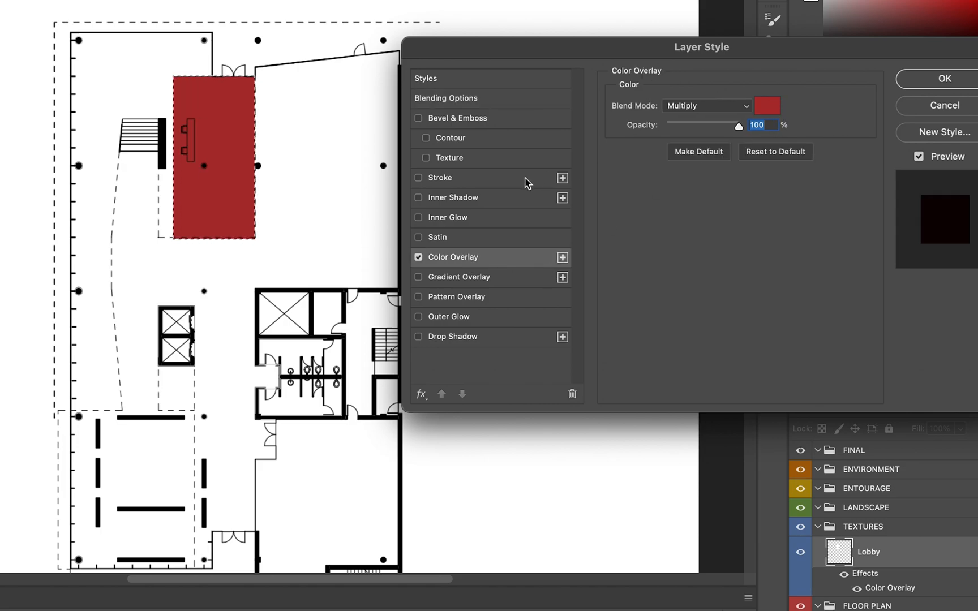
click(766, 105)
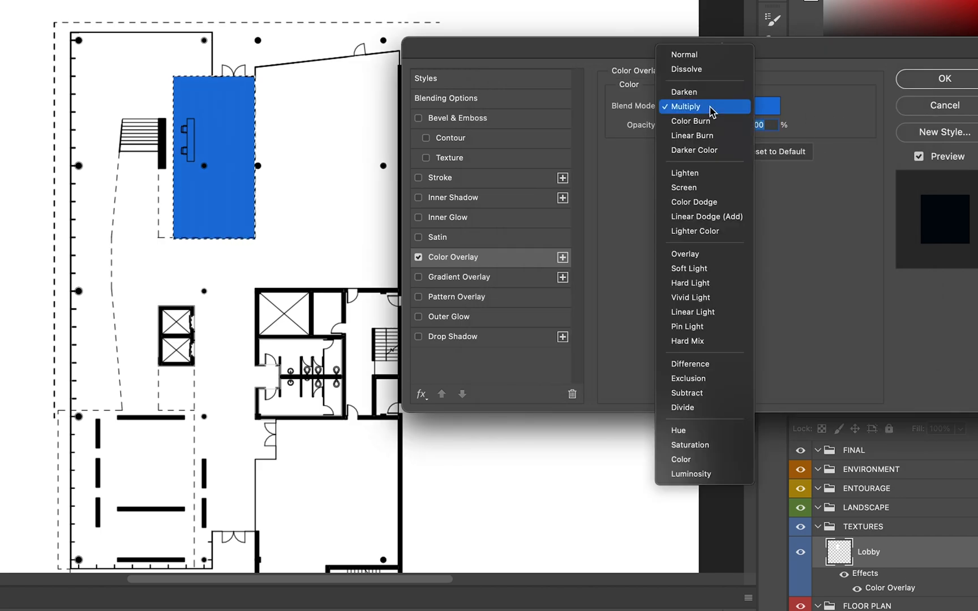
mouse_move(703, 113)
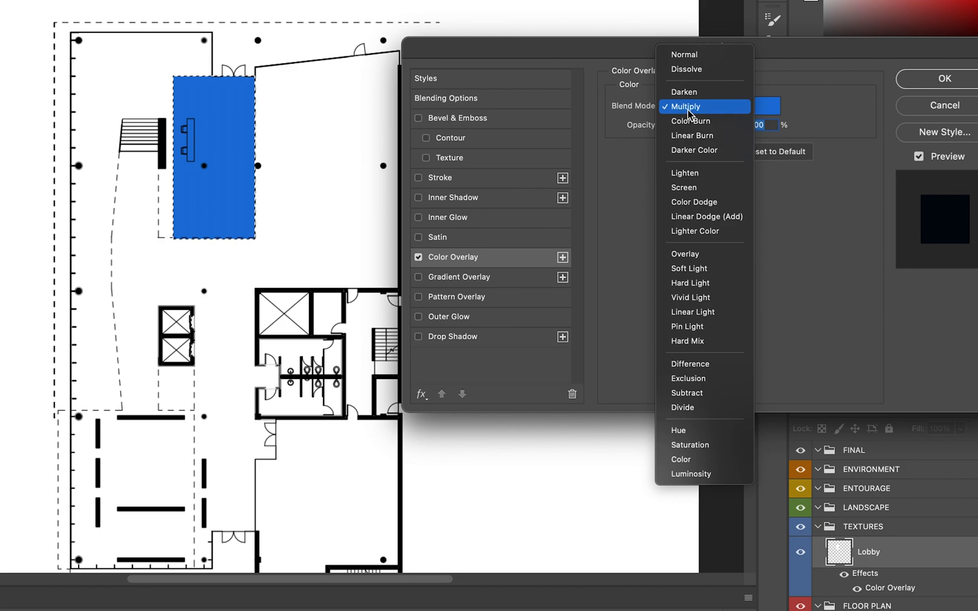
click(684, 55)
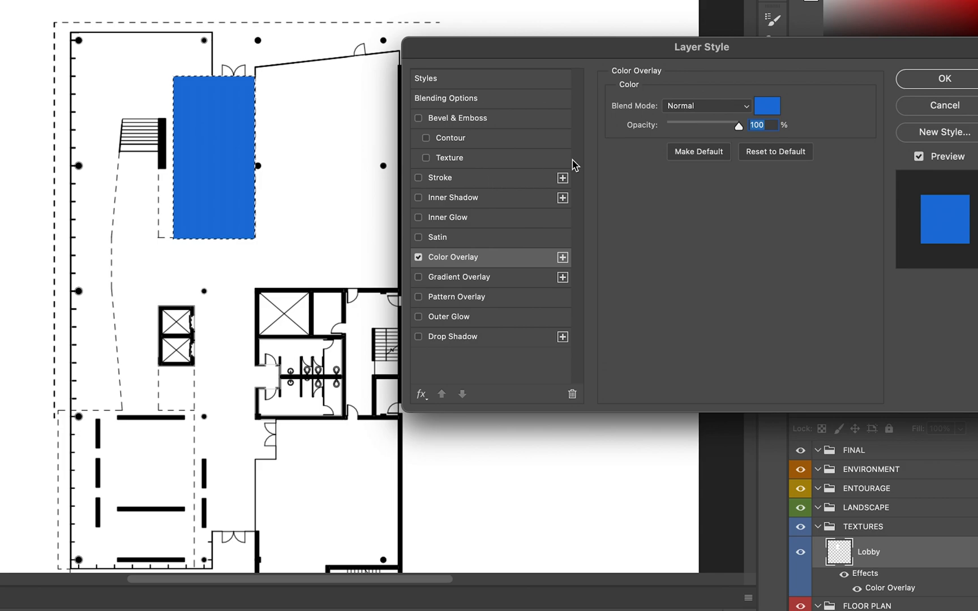
click(705, 105)
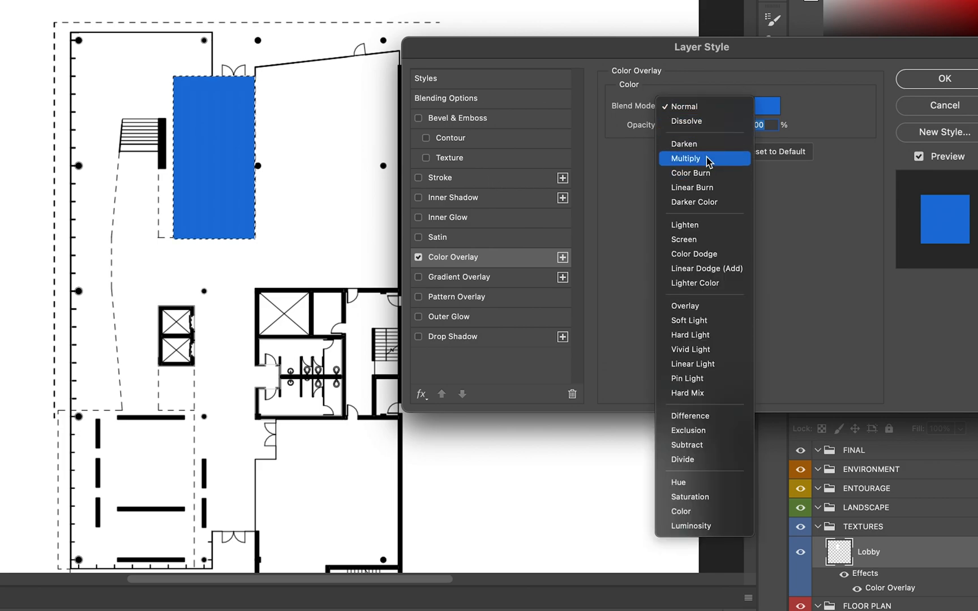
click(686, 157)
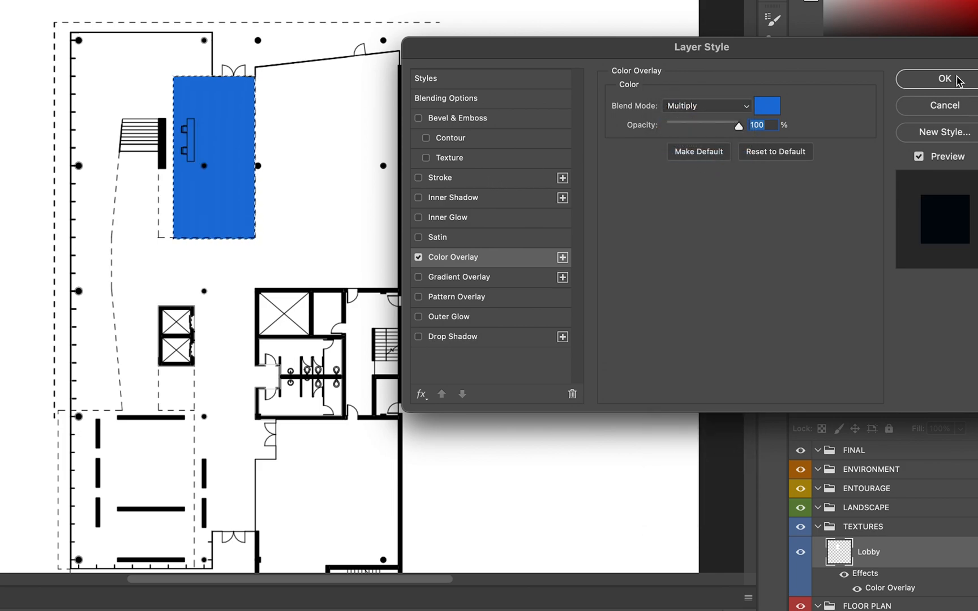
click(943, 78)
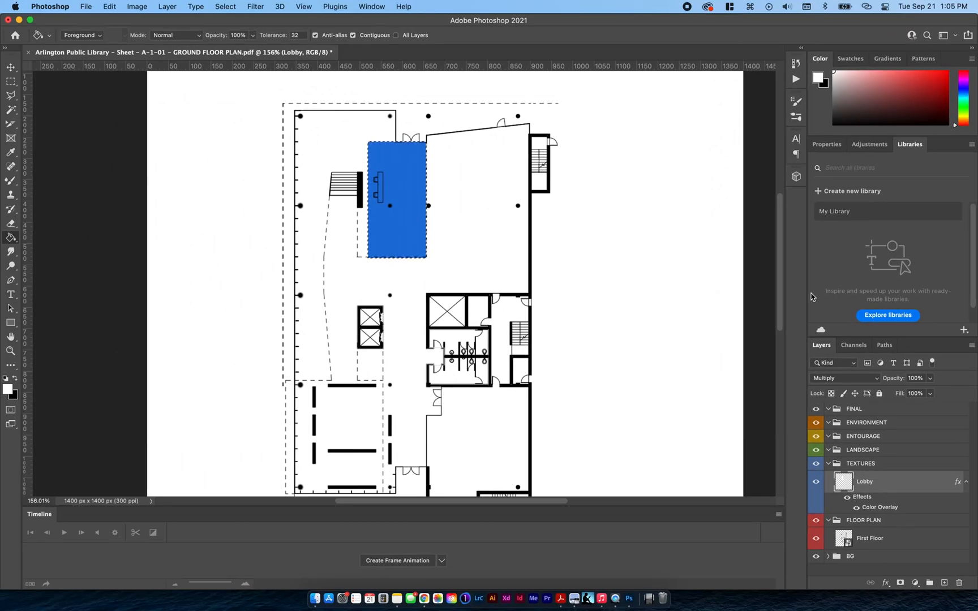
mouse_move(403, 393)
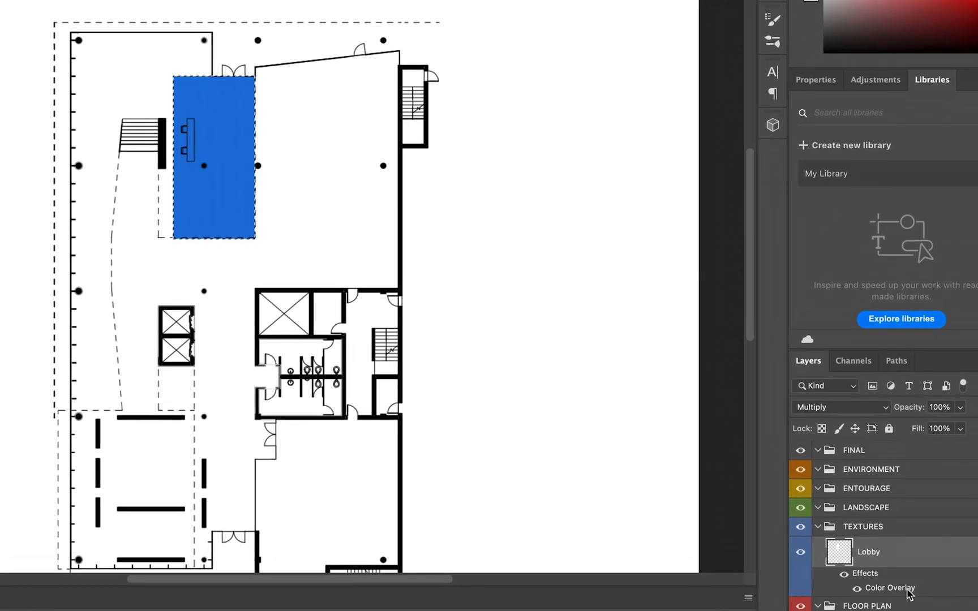
Step: Change the Lobby Color Overlay colour from blue to cyan (1dd7d9)
double_click(888, 588)
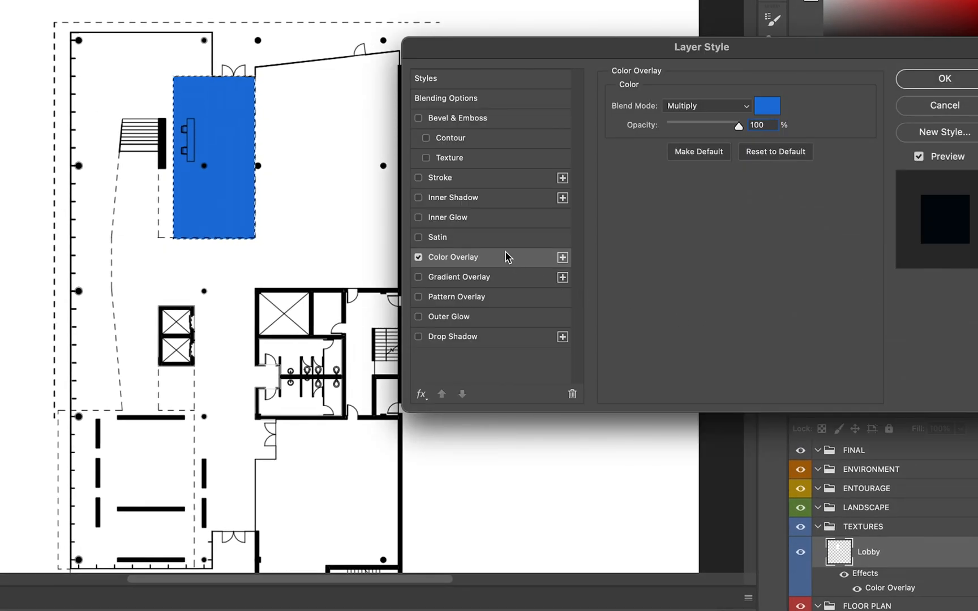
click(768, 106)
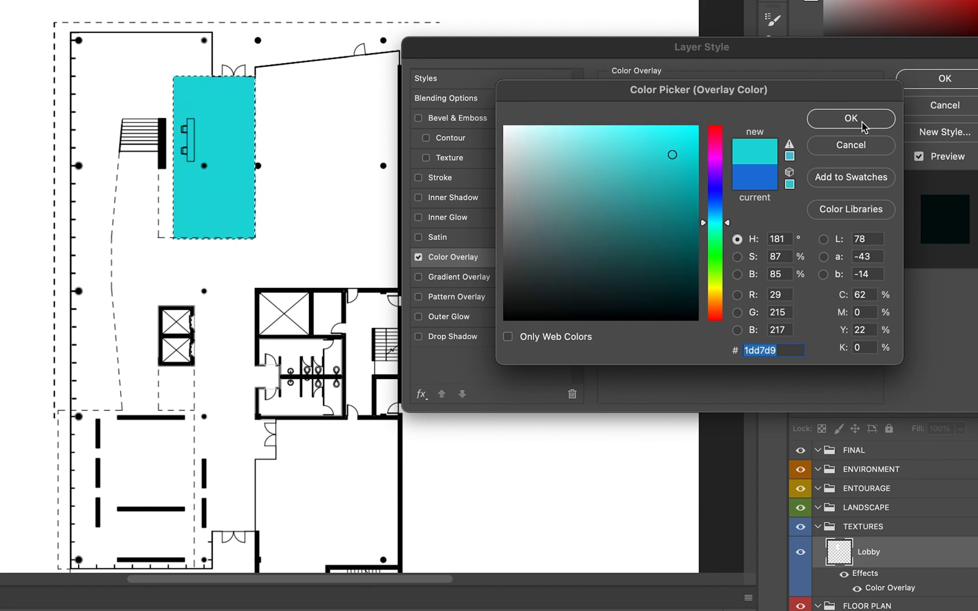
click(850, 119)
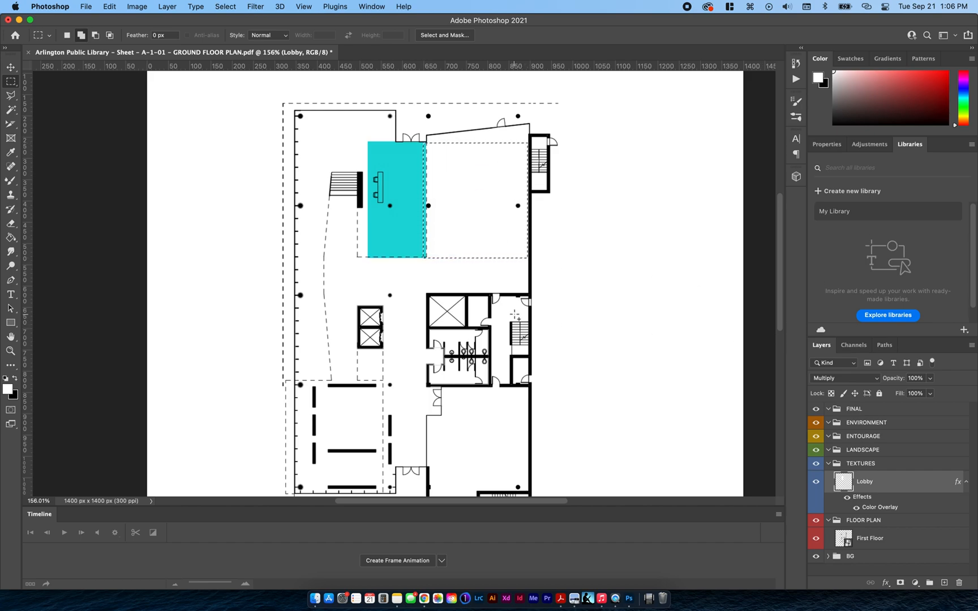
Step: Fill the larger upper room with the cyan overlay and start a new rectangular selection
click(471, 200)
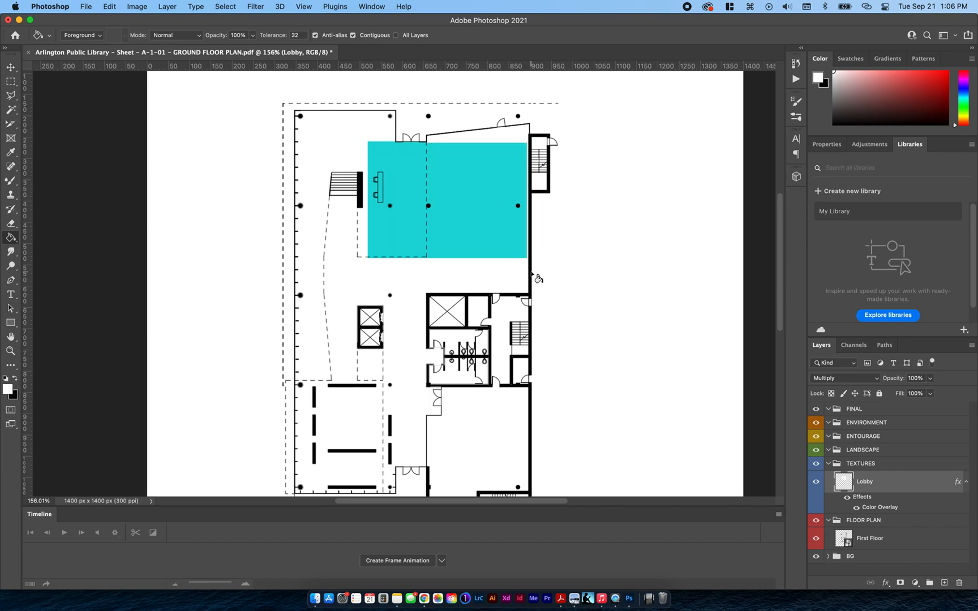
mouse_move(477, 169)
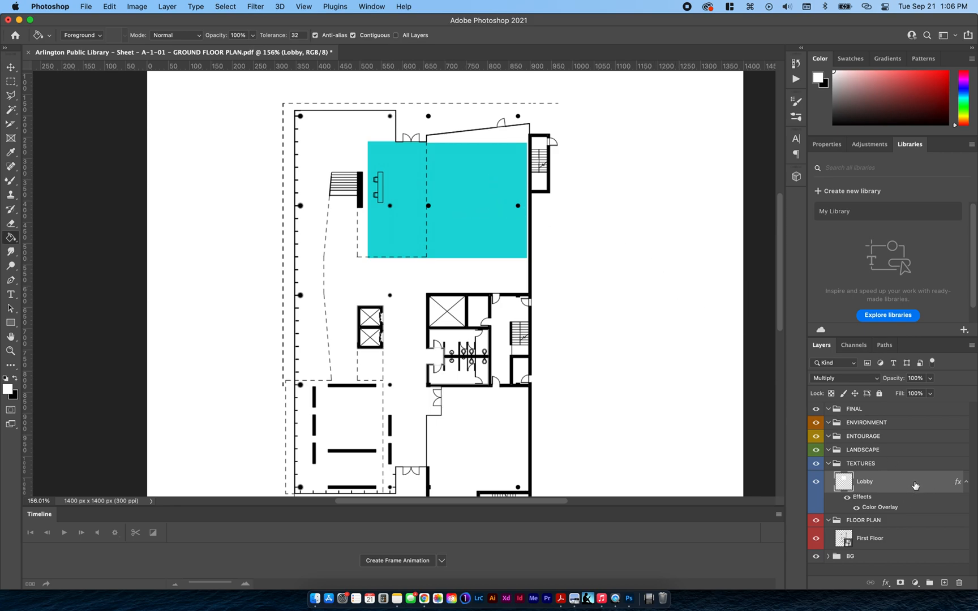
mouse_move(675, 378)
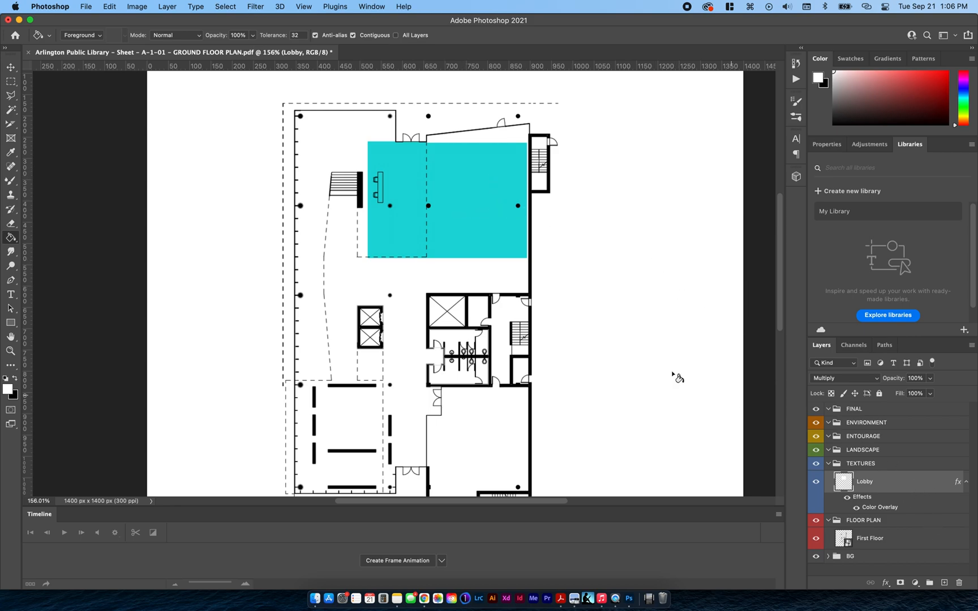
click(11, 81)
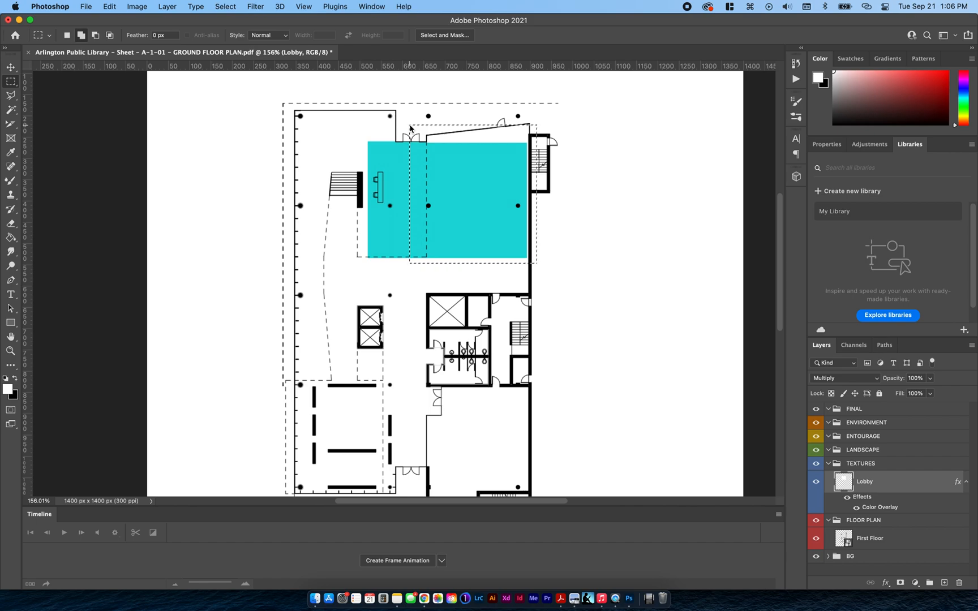
mouse_move(487, 206)
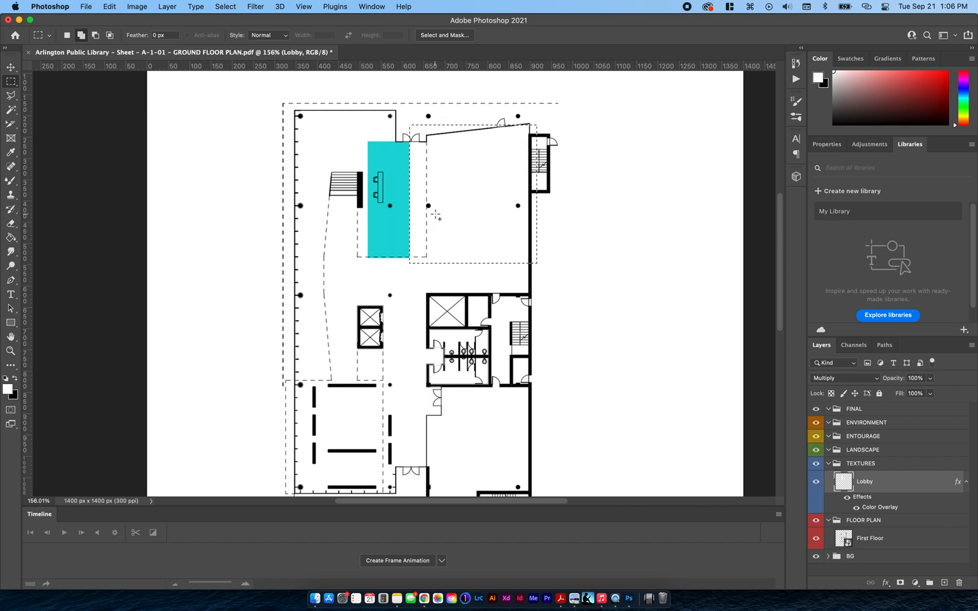
mouse_move(471, 248)
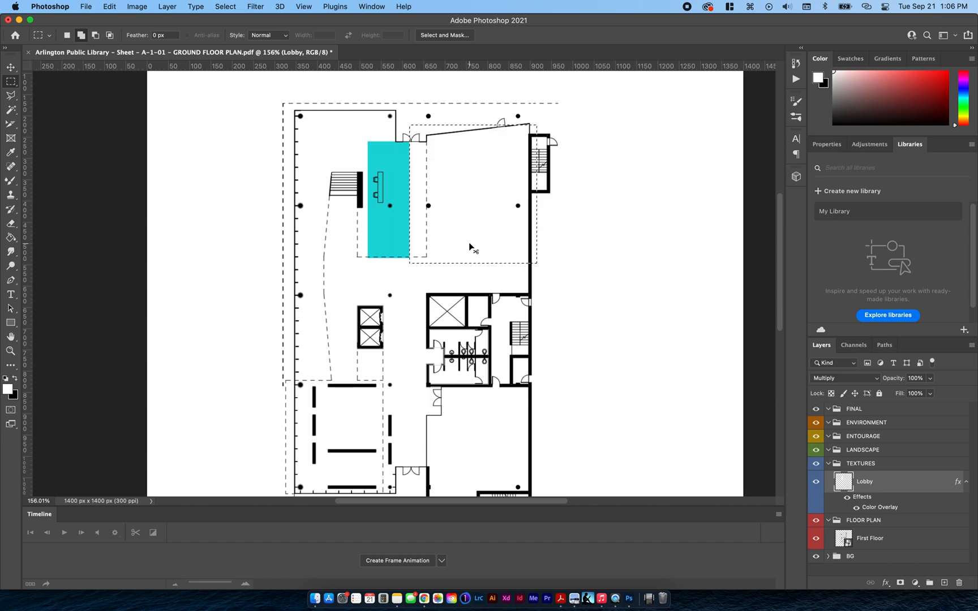